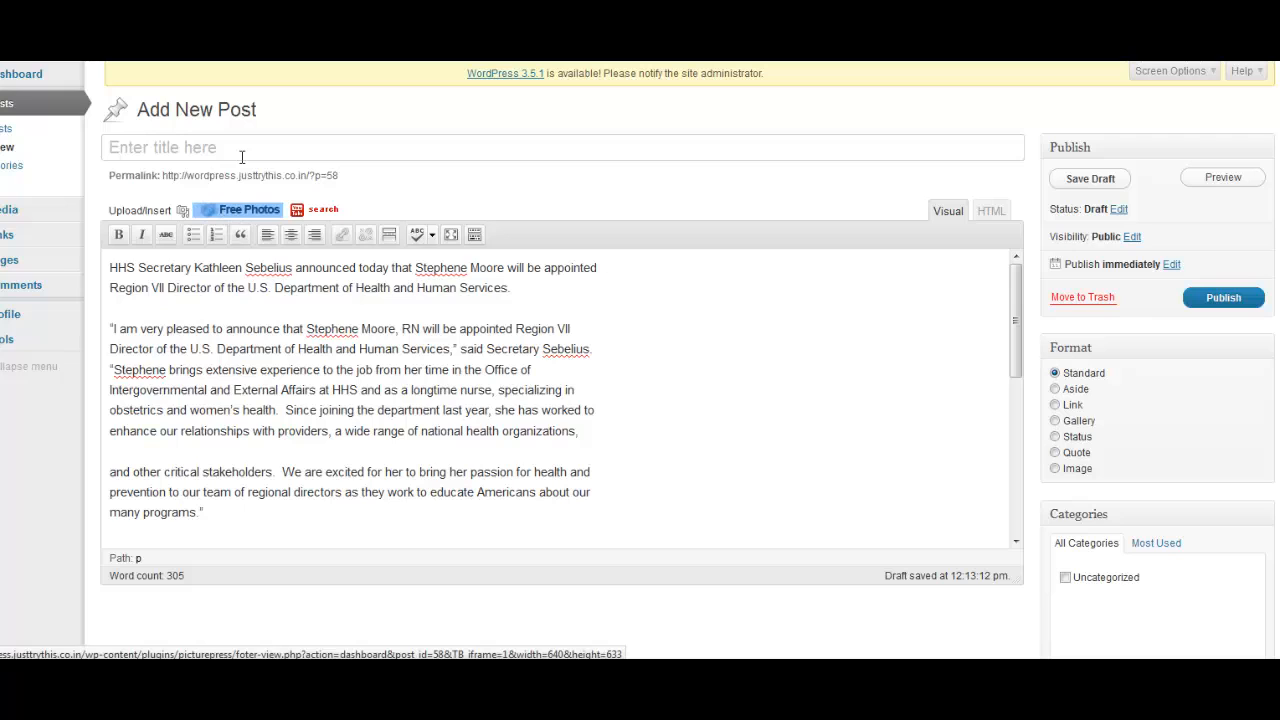
{"action": "mouse_move", "coordinate": [240, 209]}
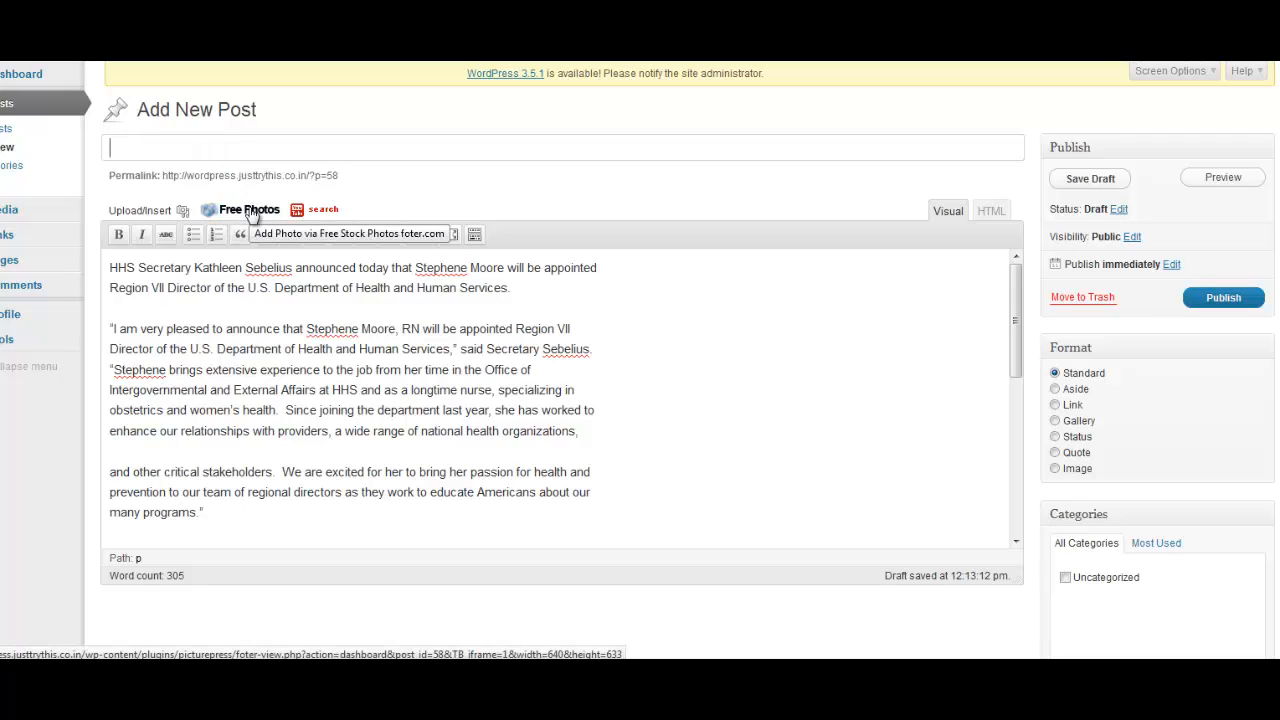
- Open the Free Photos stock search and enter 'Bass Fishing' as the search term
{"action": "left_click", "coordinate": [249, 210]}
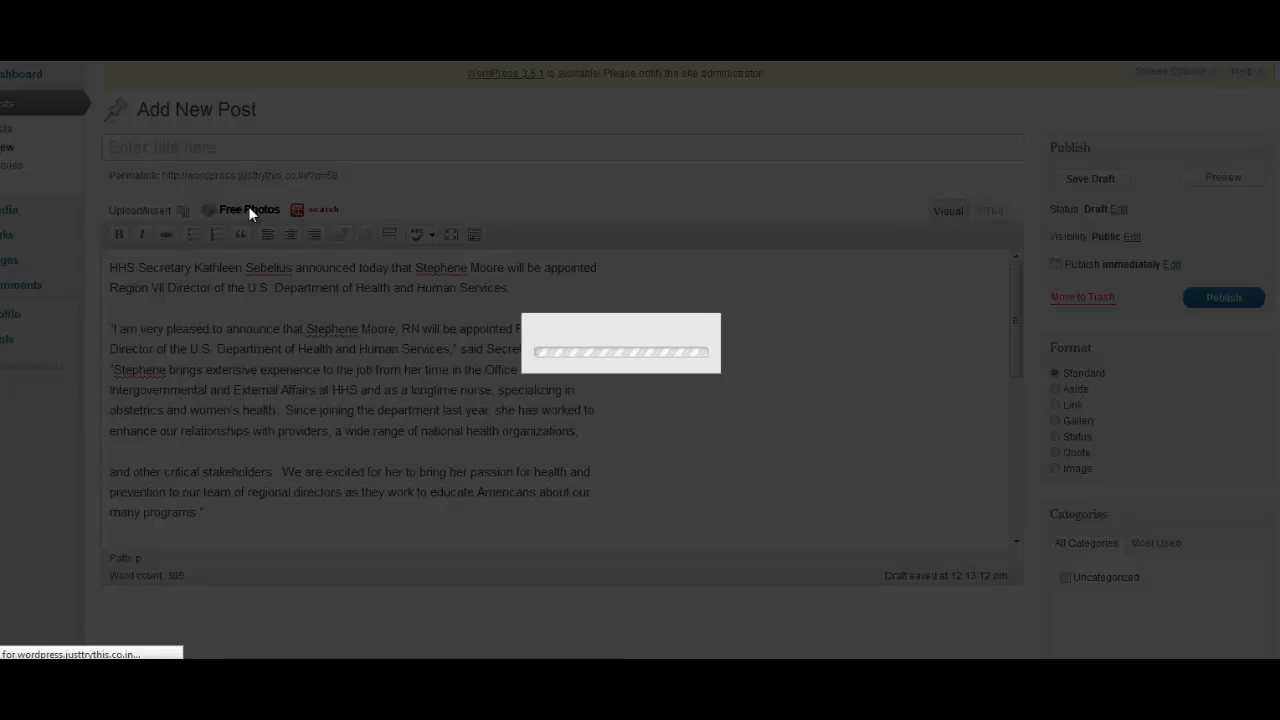
{"action": "left_click", "coordinate": [249, 209]}
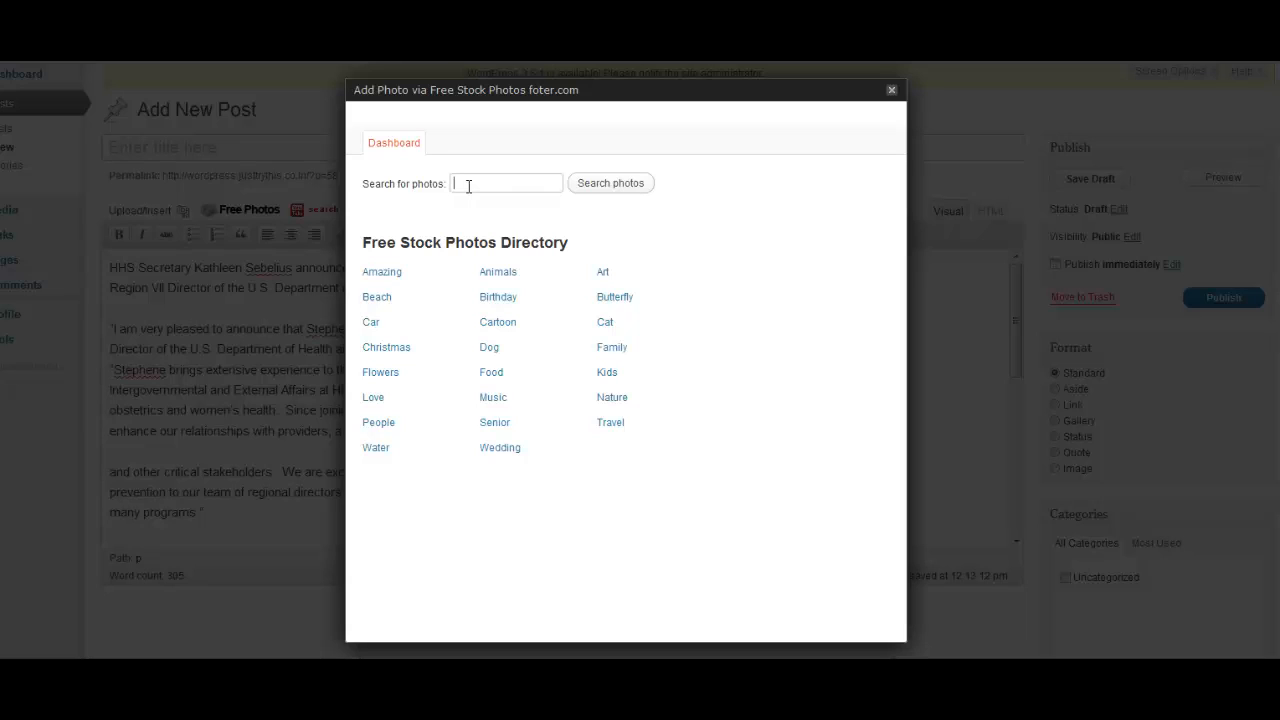
{"action": "type", "text": "Bass Fis"}
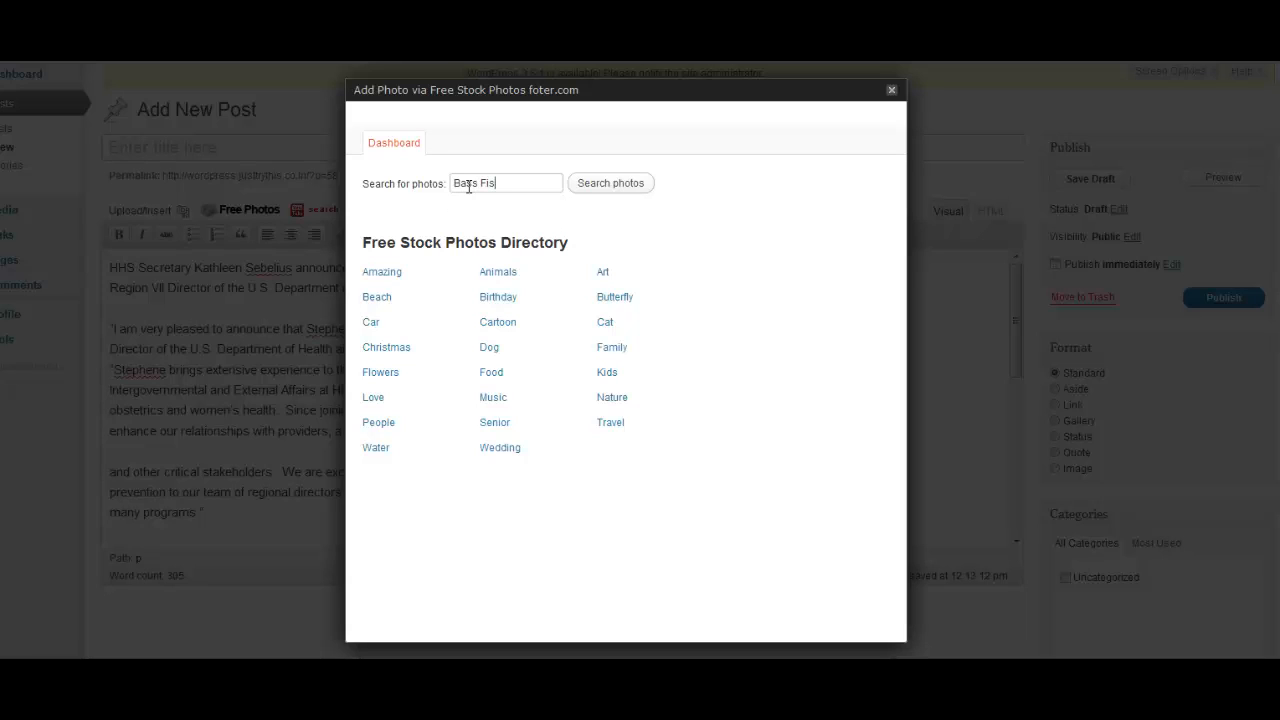
{"action": "type", "text": "hing"}
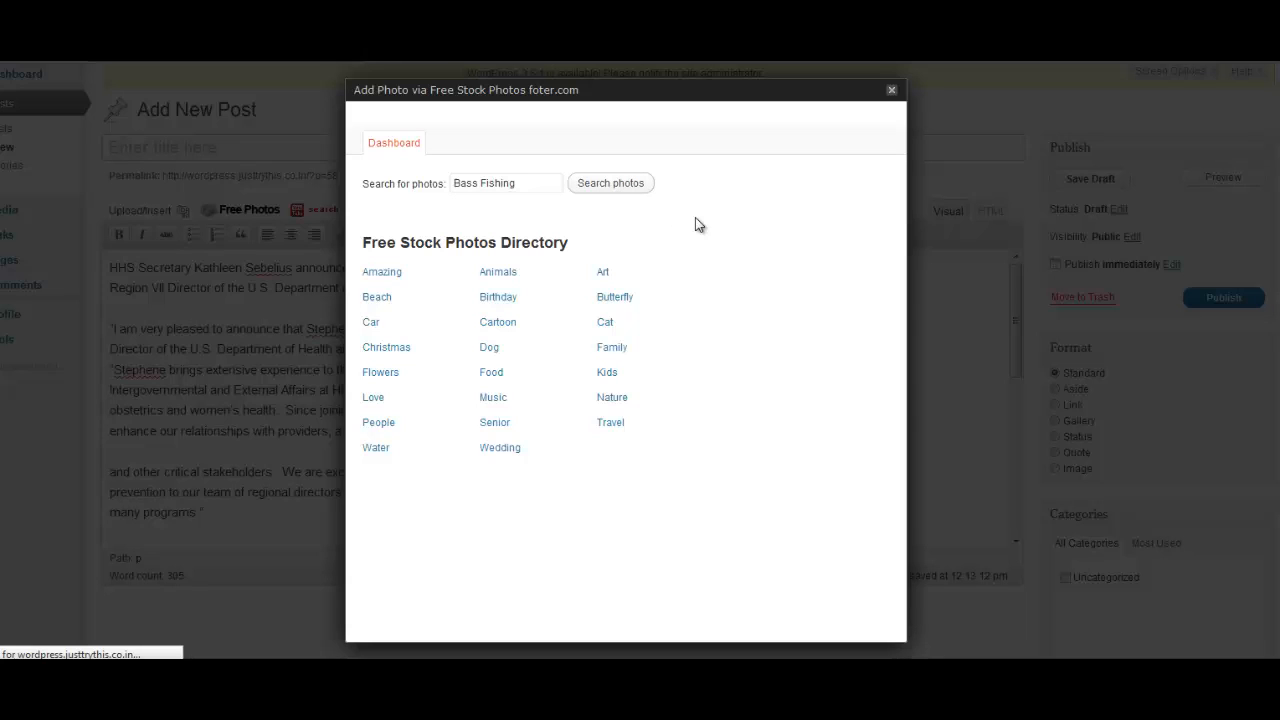
{"action": "mouse_move", "coordinate": [768, 217]}
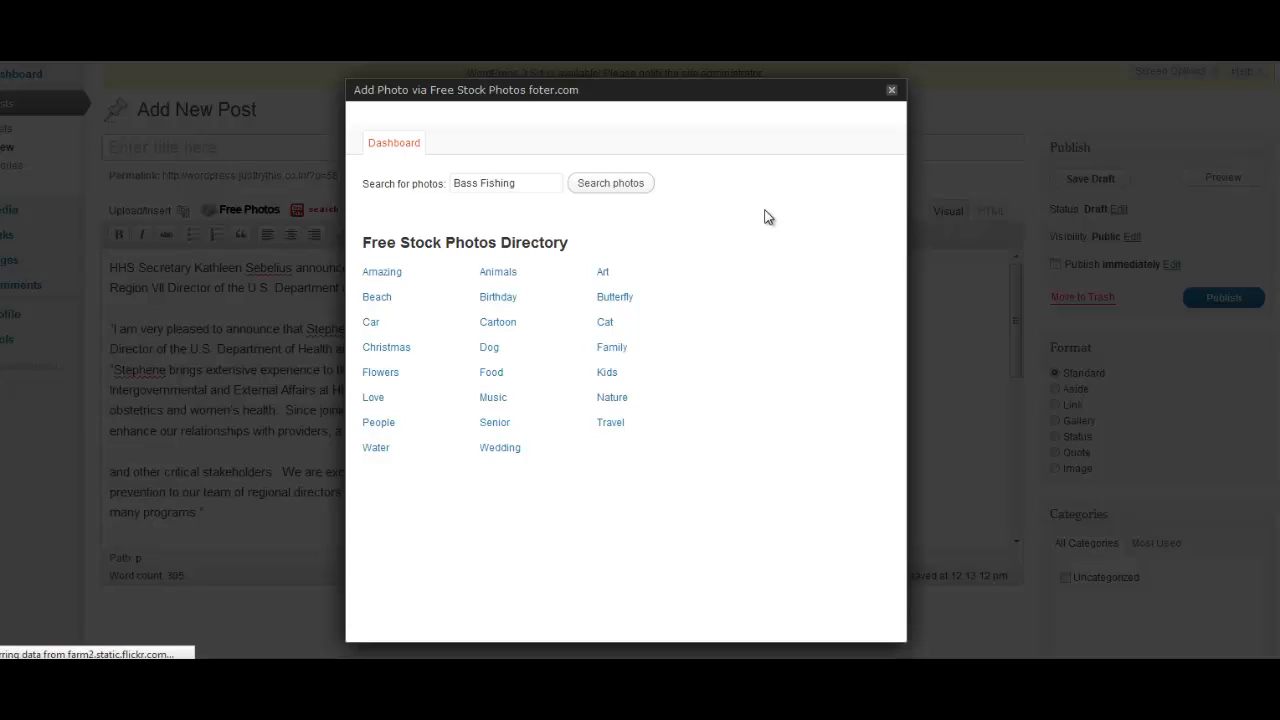
- Run the Bass Fishing photo search and scroll through the results grid
{"action": "left_click", "coordinate": [610, 183]}
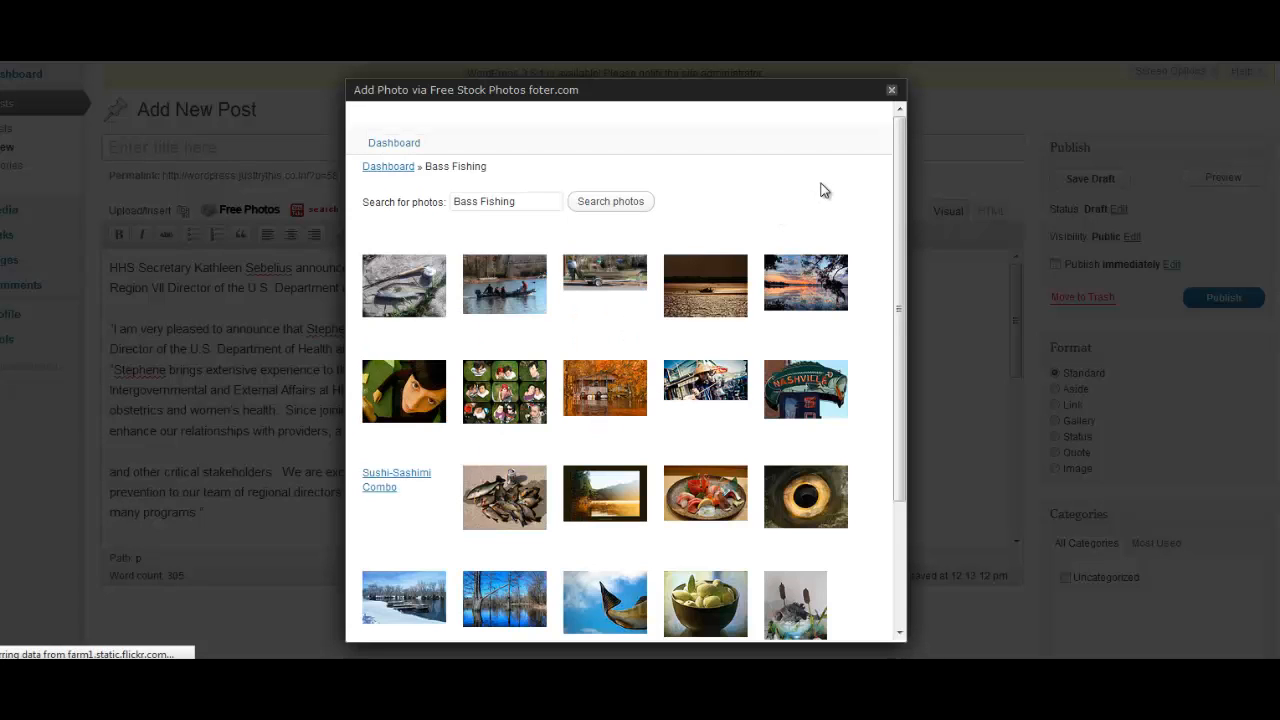
{"action": "scroll", "scroll_direction": "down", "scroll_amount": 3}
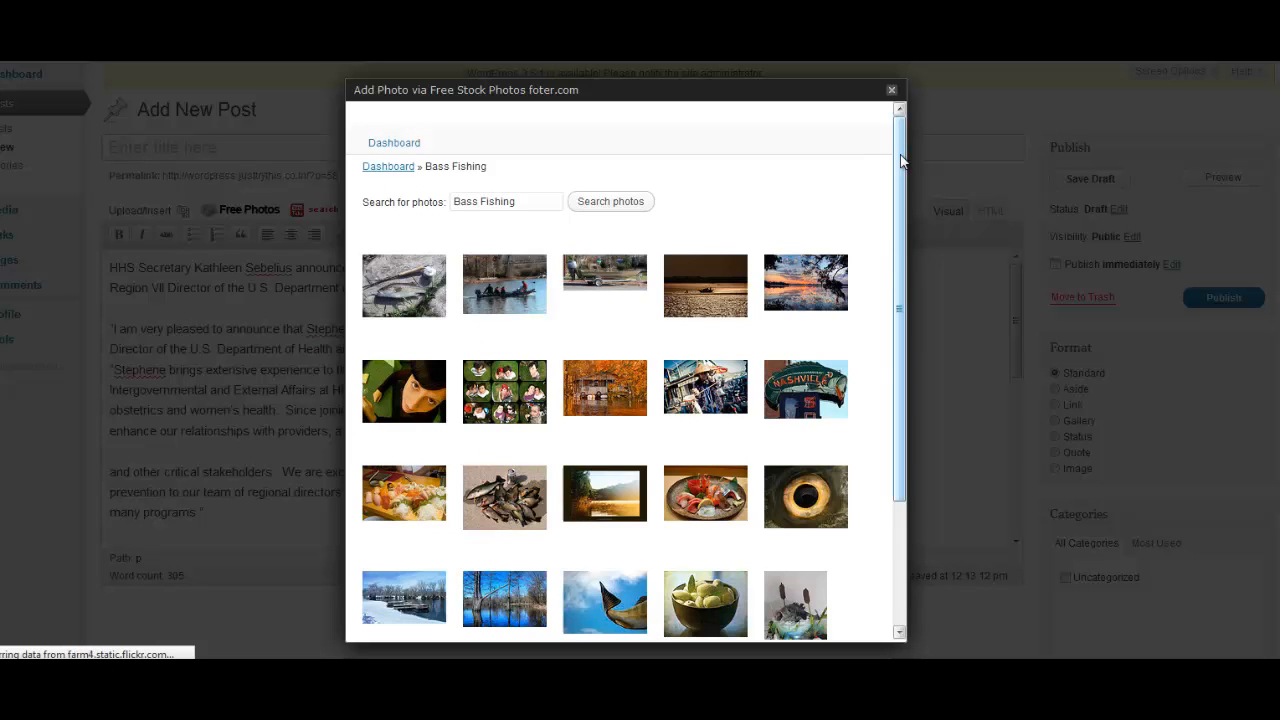
{"action": "scroll", "scroll_direction": "down", "scroll_amount": 3}
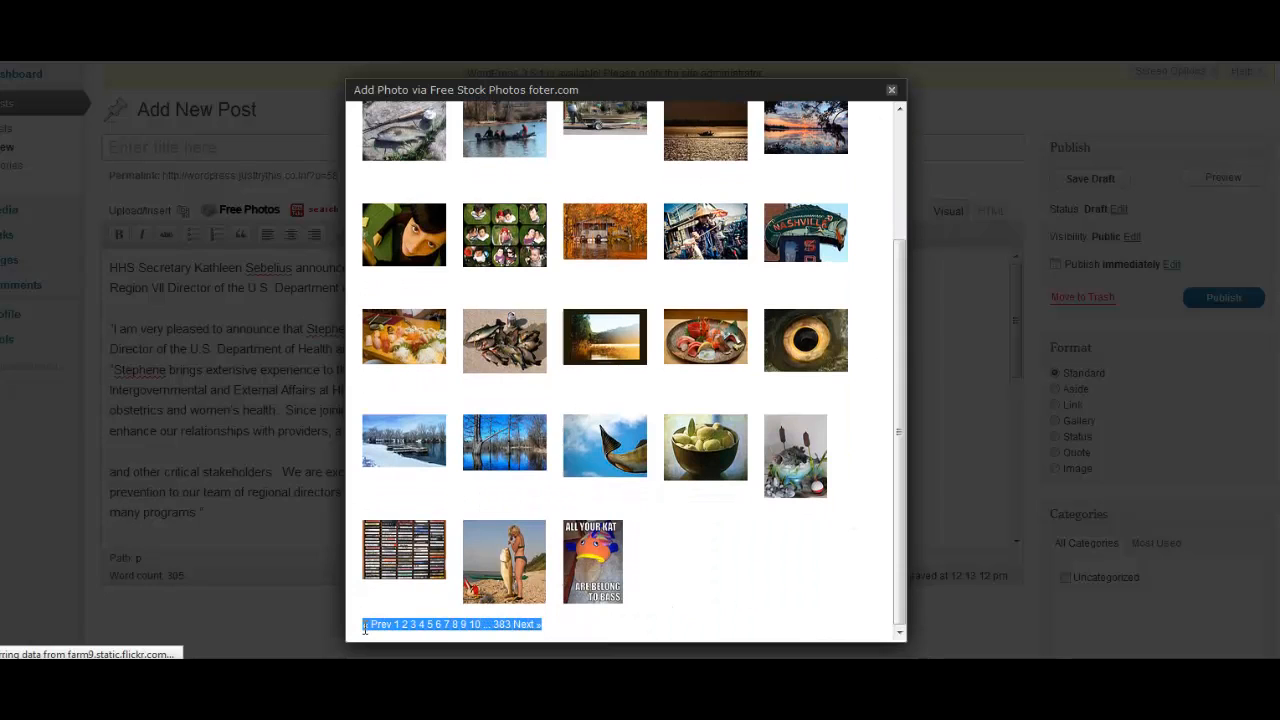
{"action": "mouse_move", "coordinate": [592, 560]}
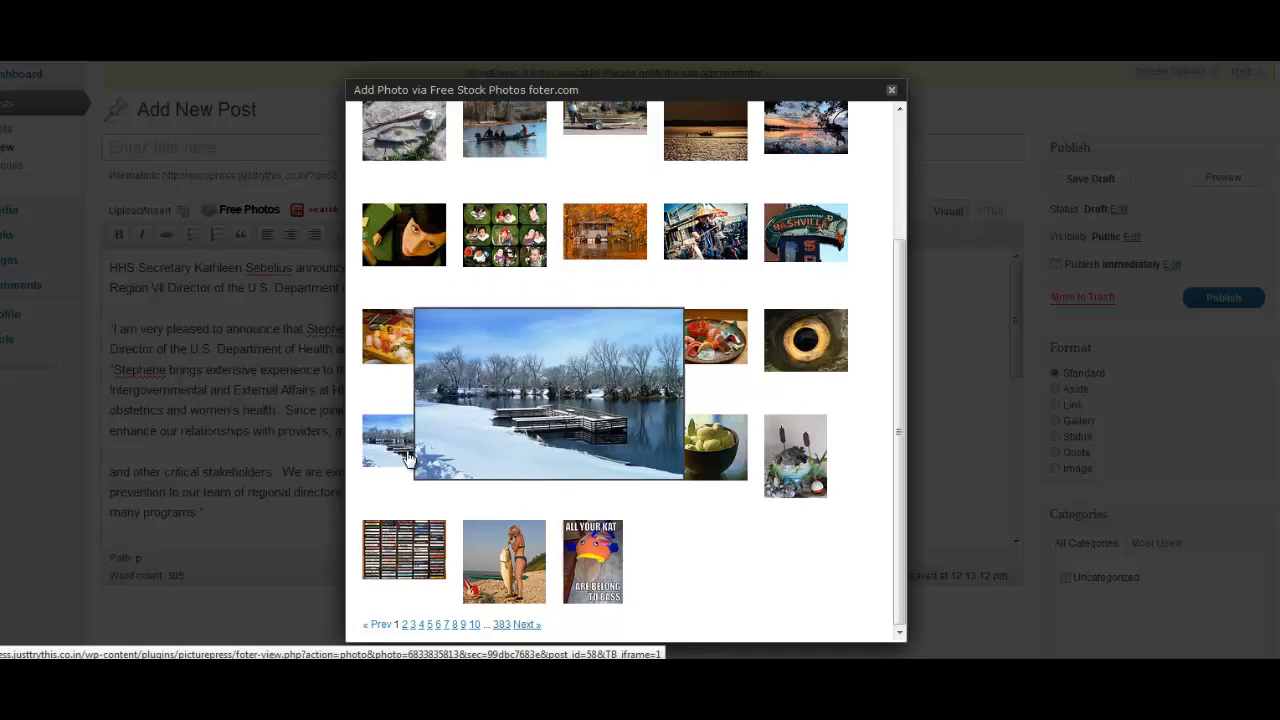
{"action": "mouse_move", "coordinate": [505, 338]}
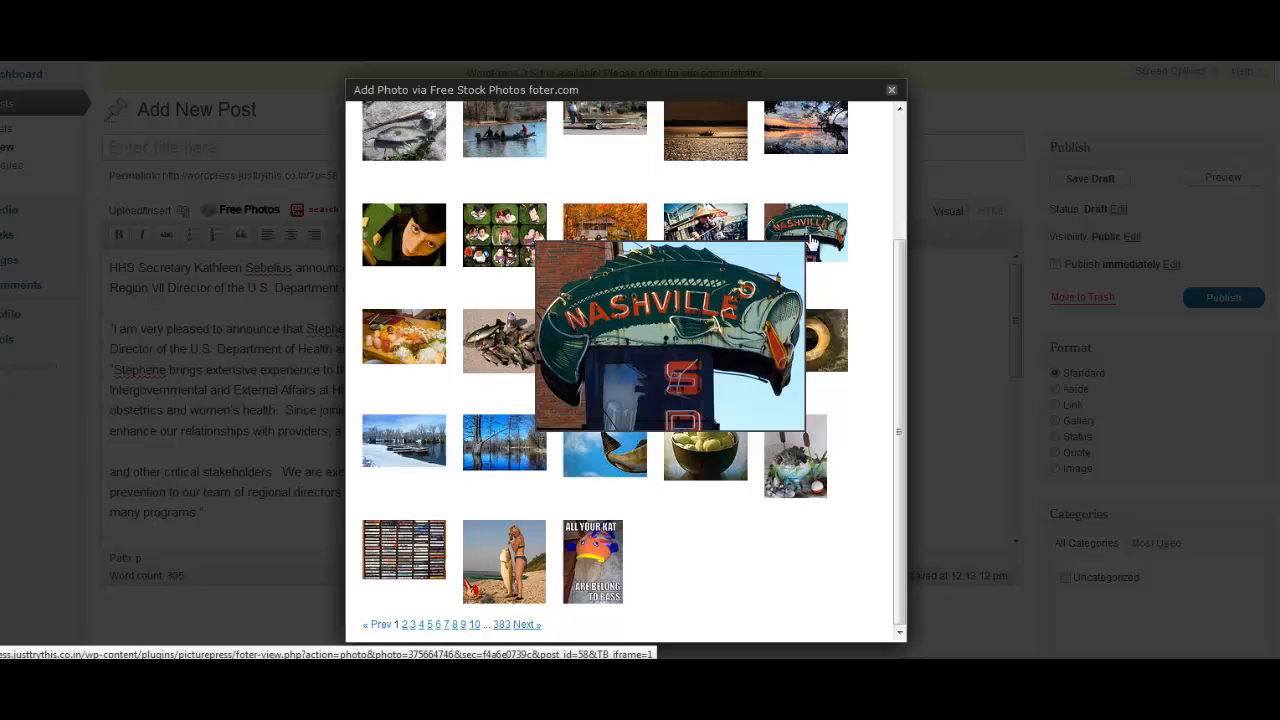
{"action": "mouse_move", "coordinate": [832, 248]}
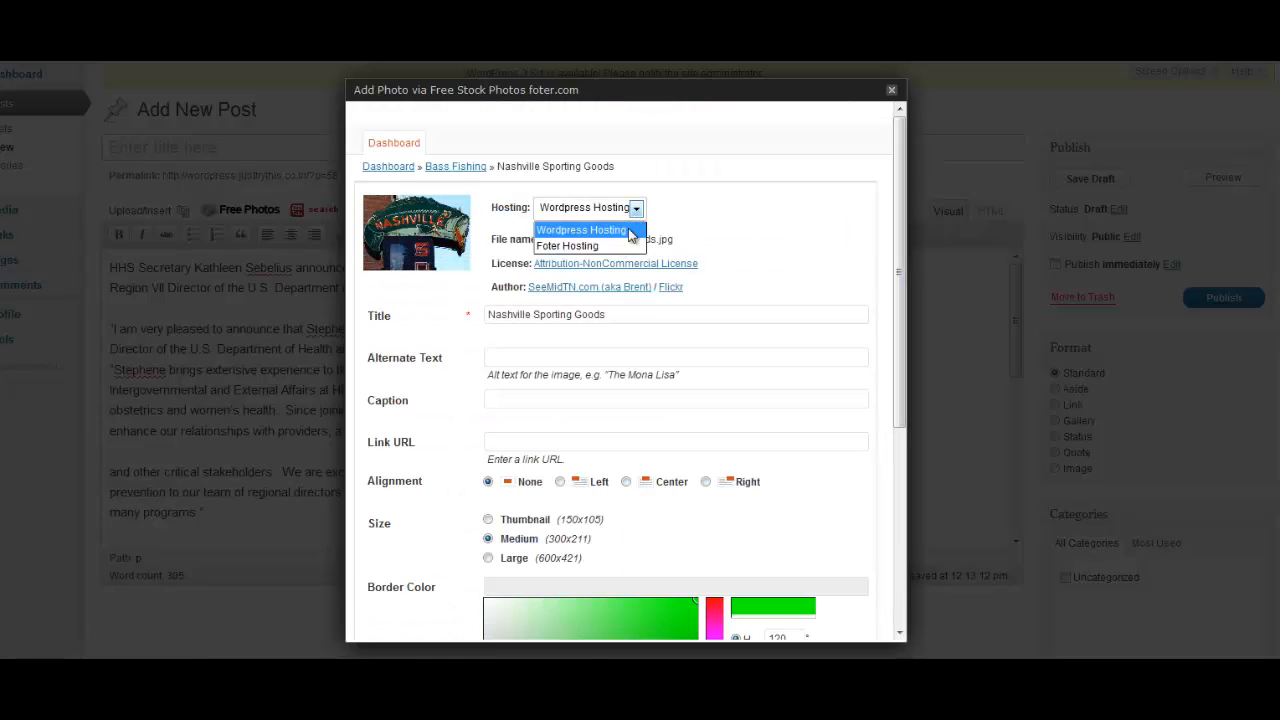
- Keep WordPress hosting and type the photo caption 'This is a caption'
{"action": "left_click", "coordinate": [582, 229]}
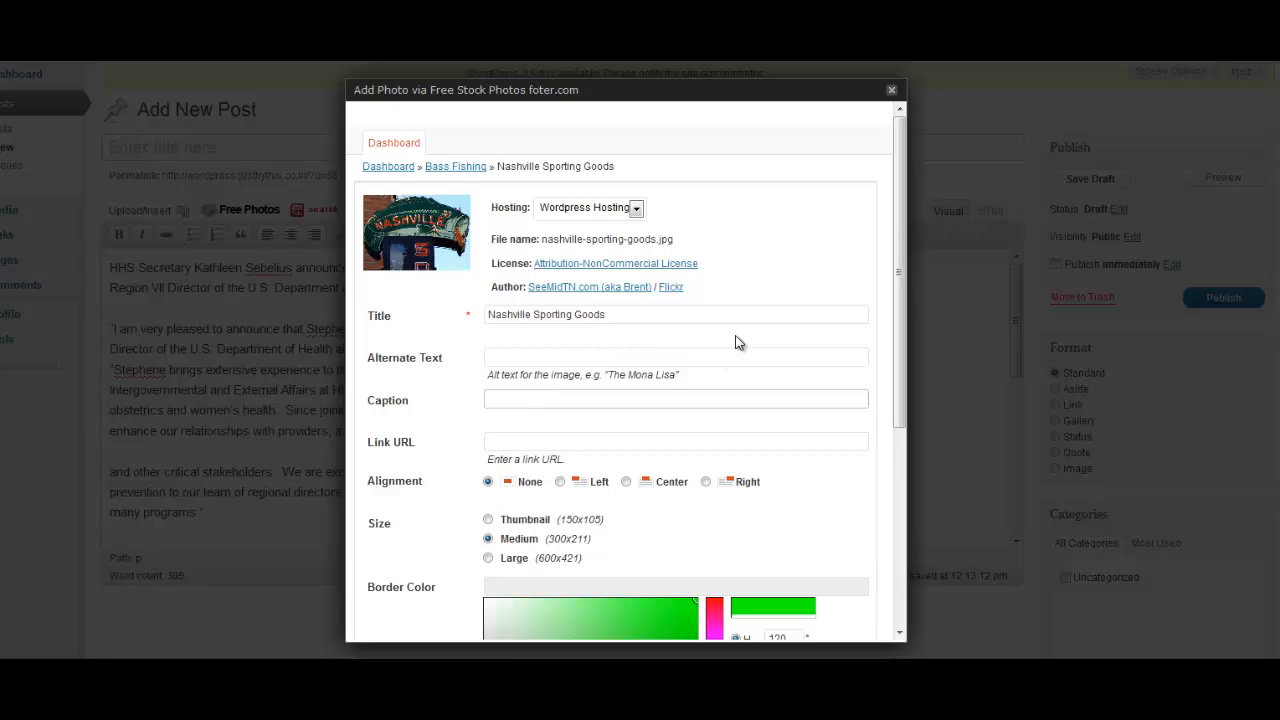
{"action": "type", "text": "This is a caption"}
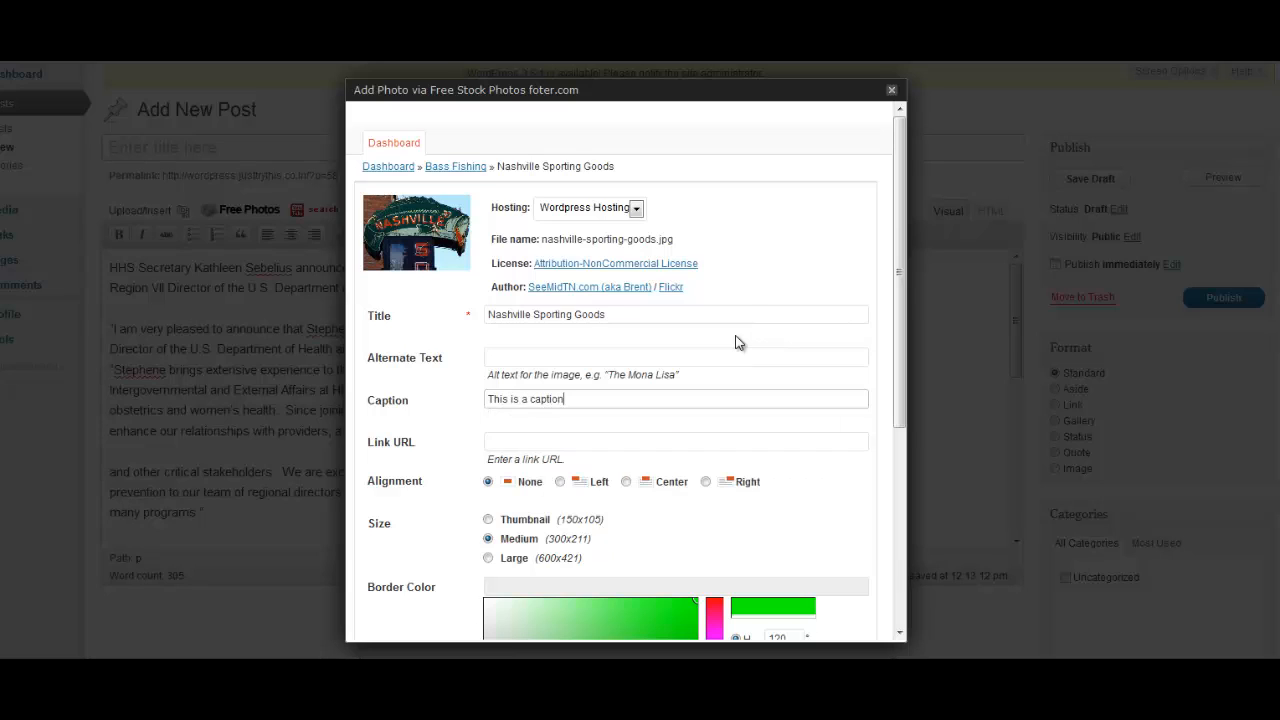
{"action": "mouse_move", "coordinate": [560, 382]}
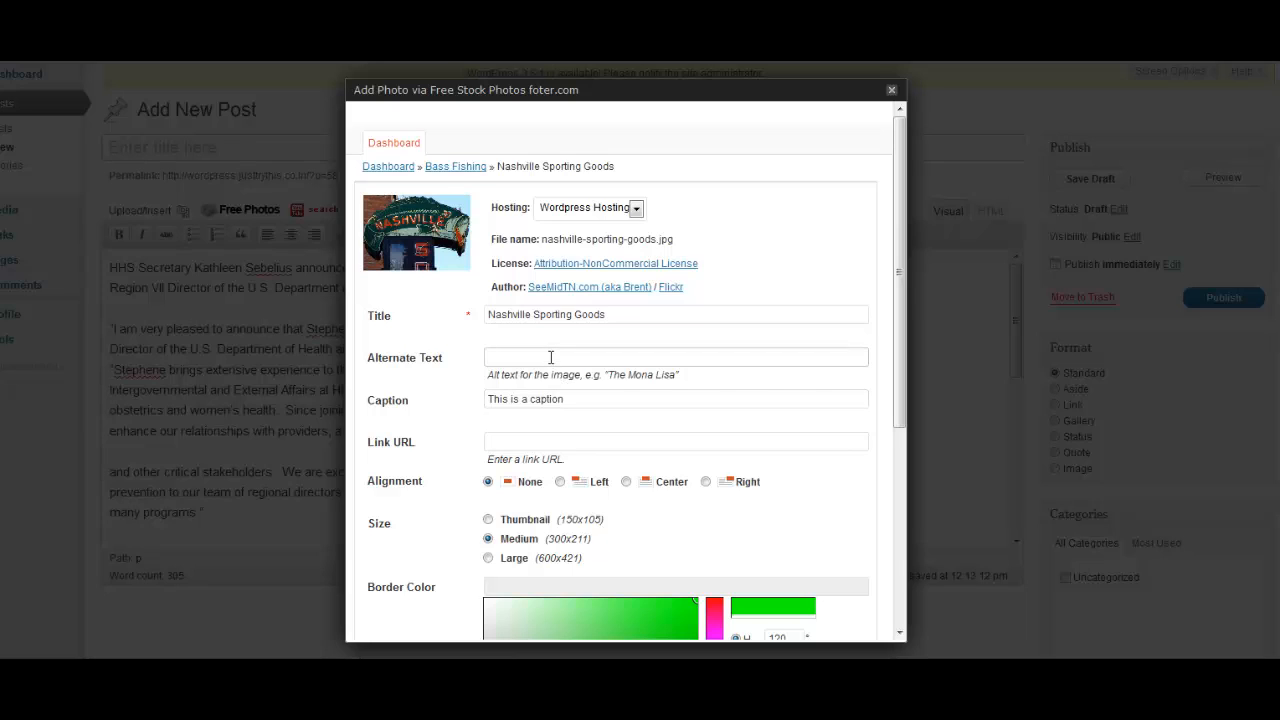
{"action": "type", "text": "This is"}
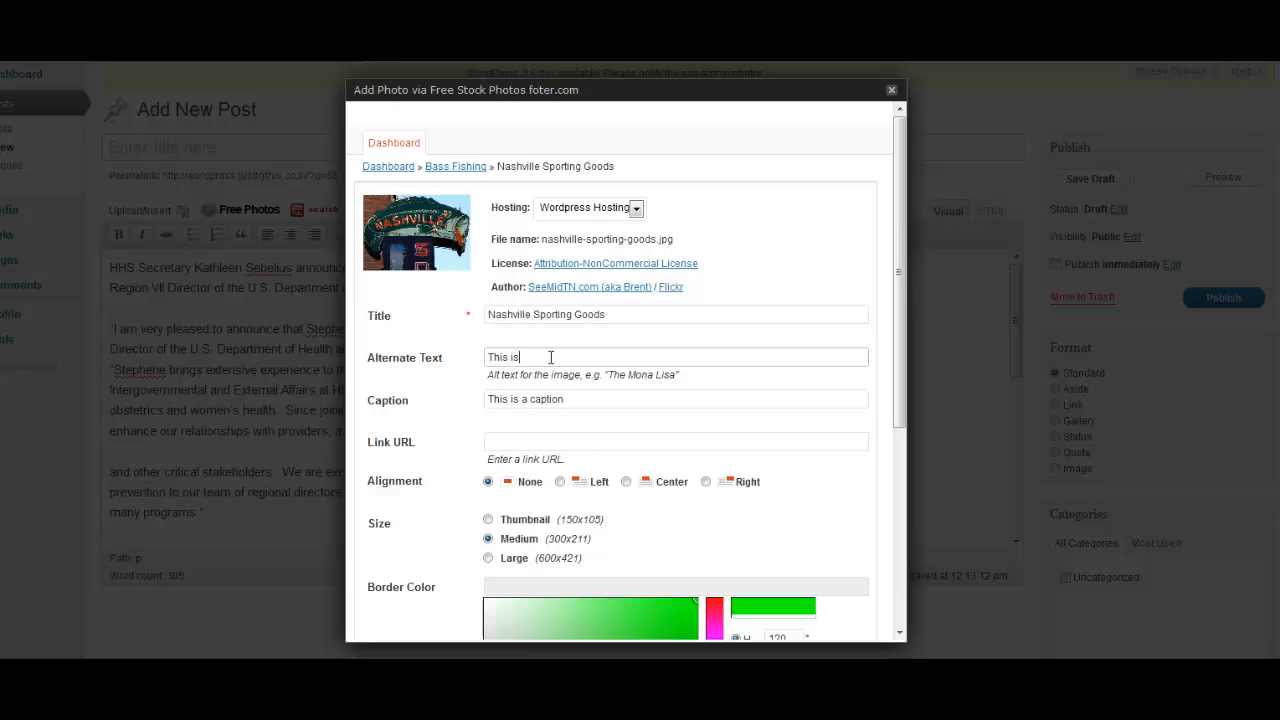
{"action": "type", "text": "a flush"}
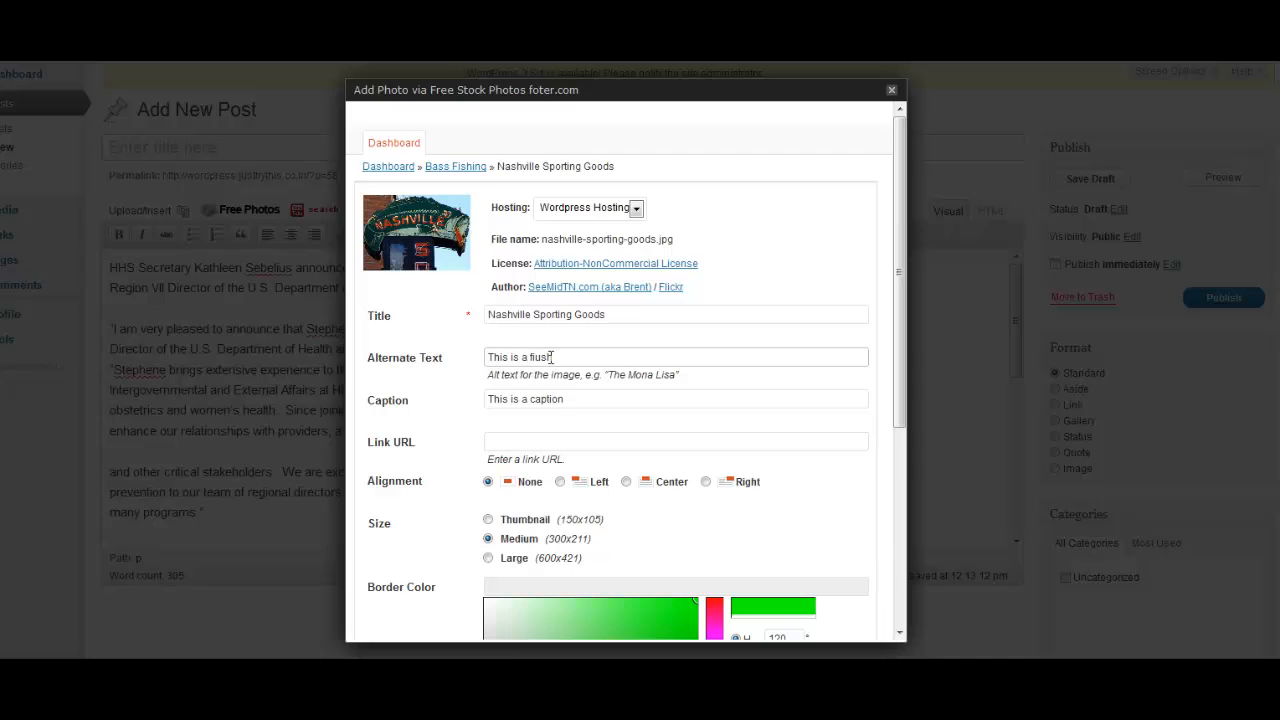
{"action": "key", "text": "BackSpace"}
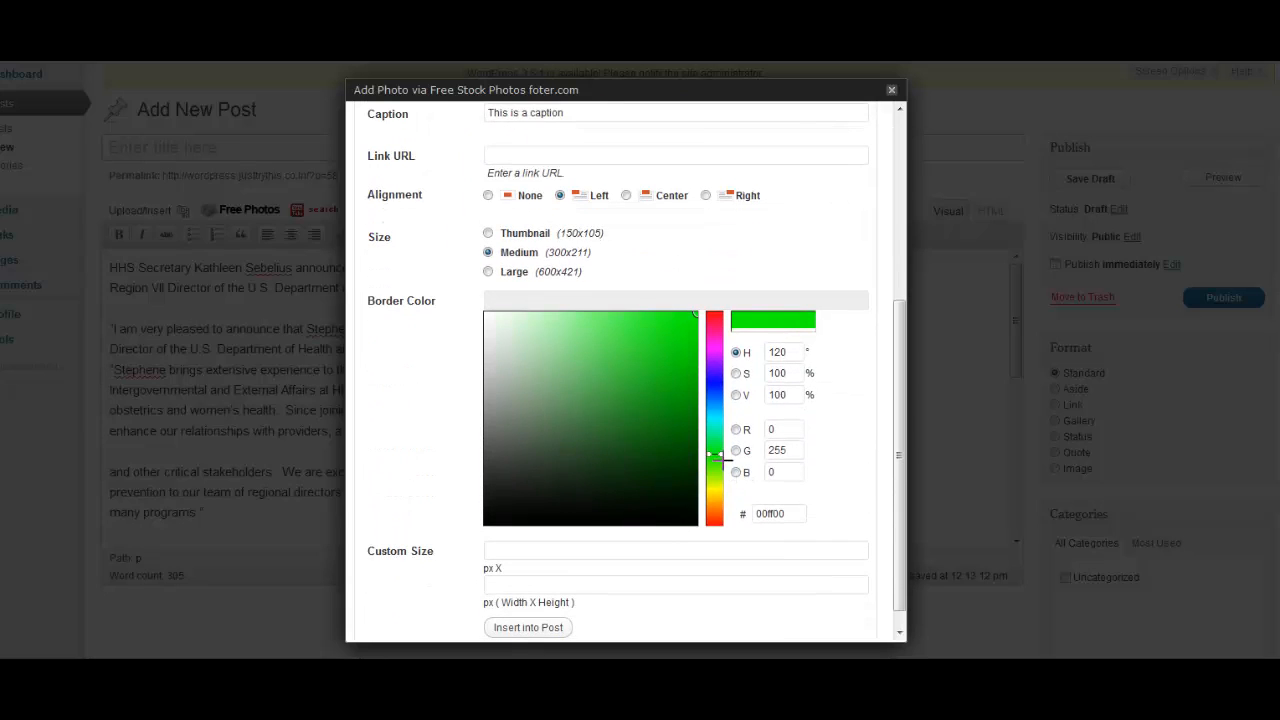
- Give the photo a dark blue border, medium size and a 225 by 190 custom size
{"action": "left_click", "coordinate": [714, 383]}
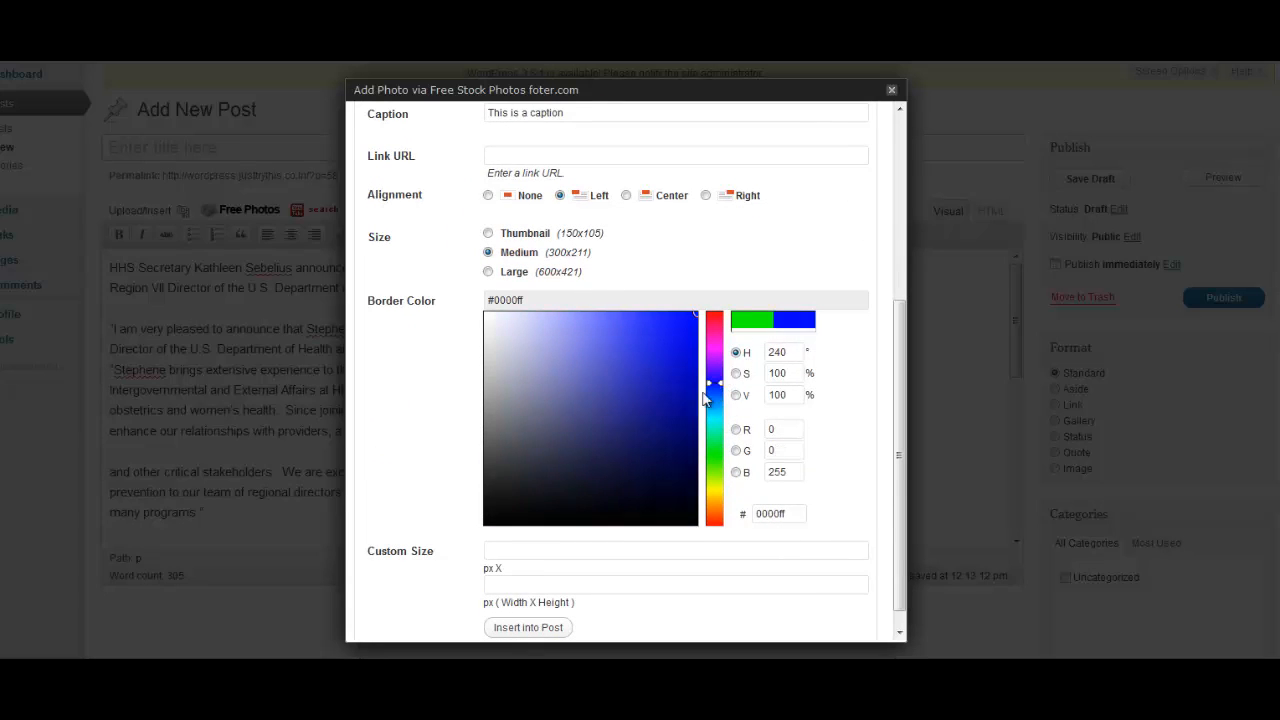
{"action": "left_click", "coordinate": [668, 400]}
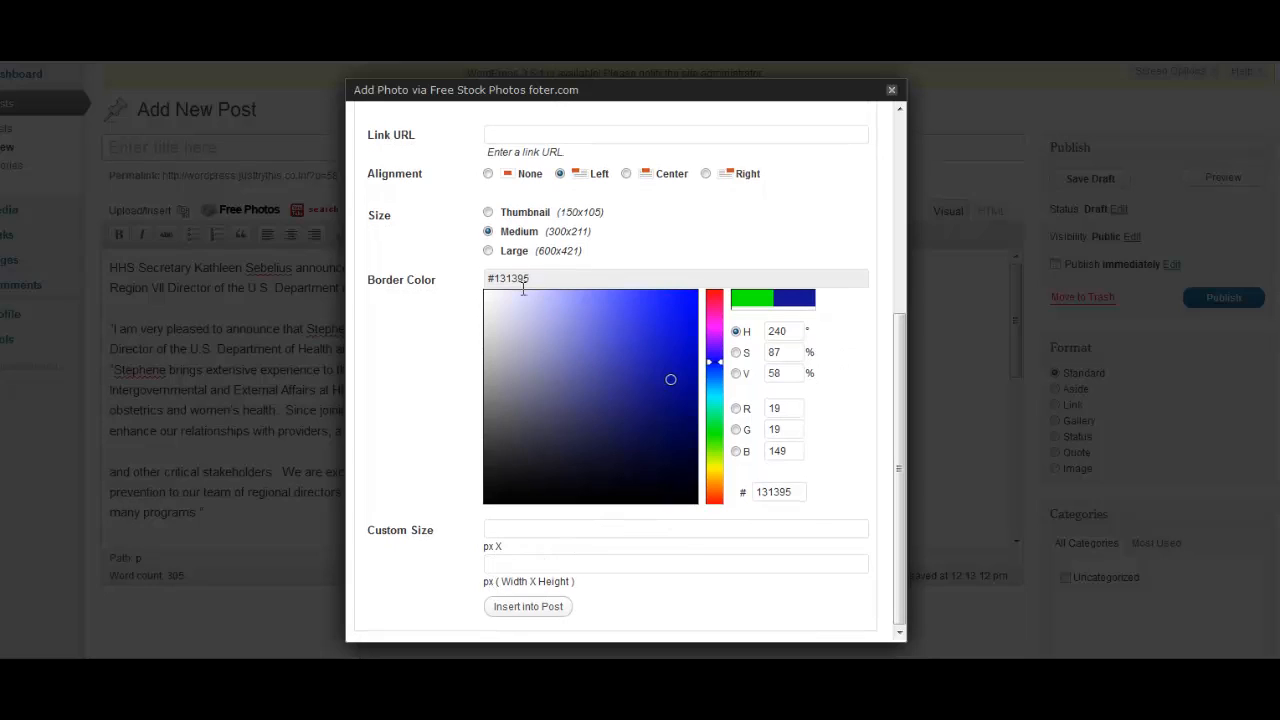
{"action": "left_click", "coordinate": [488, 211]}
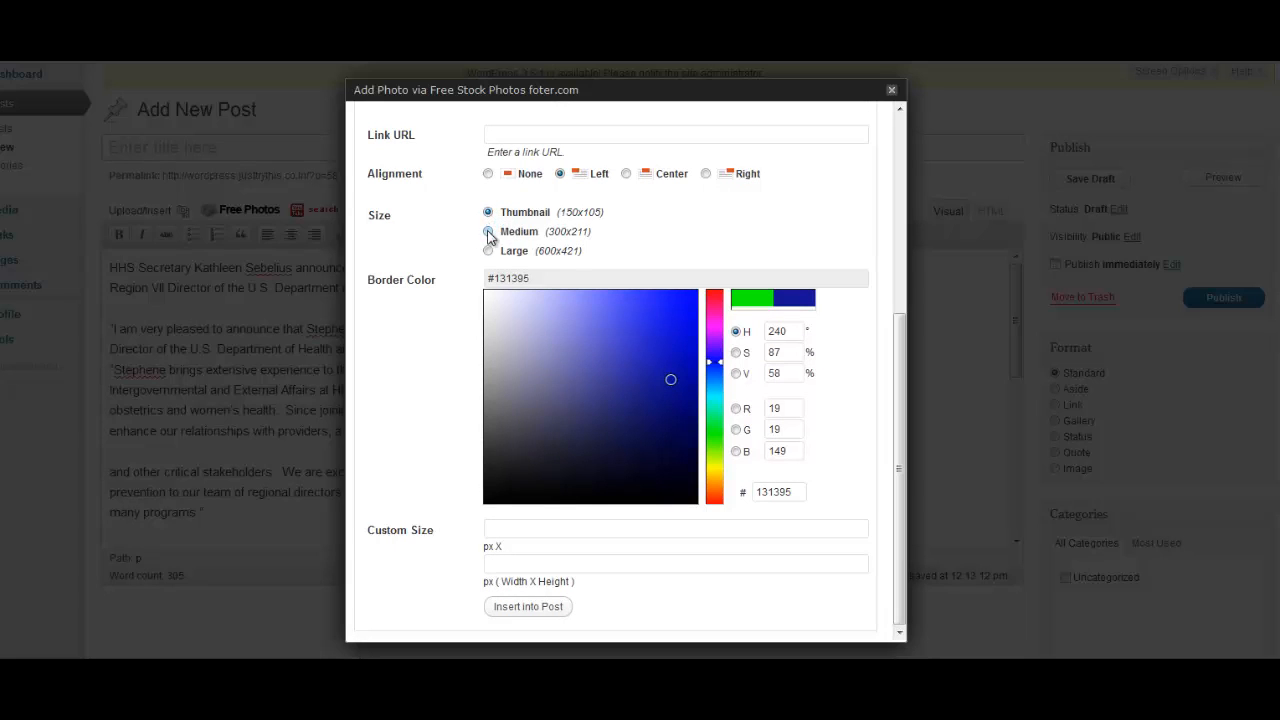
{"action": "left_click", "coordinate": [488, 250]}
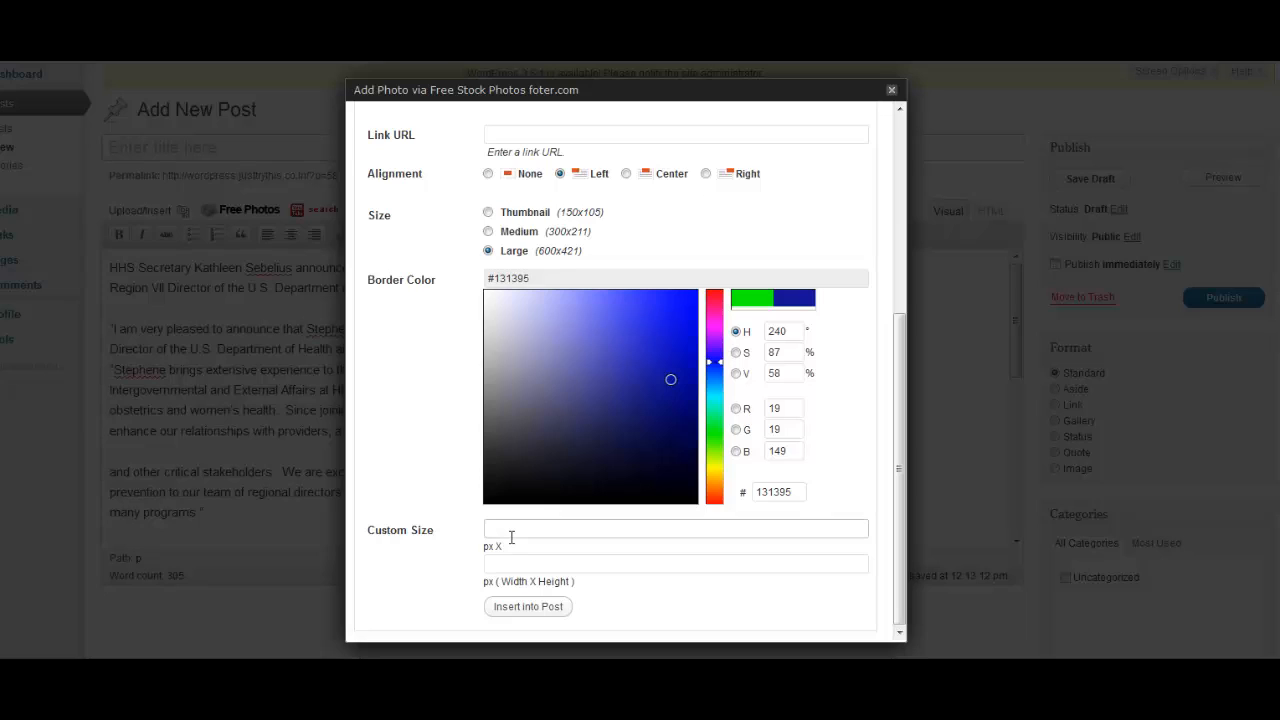
{"action": "type", "text": "225"}
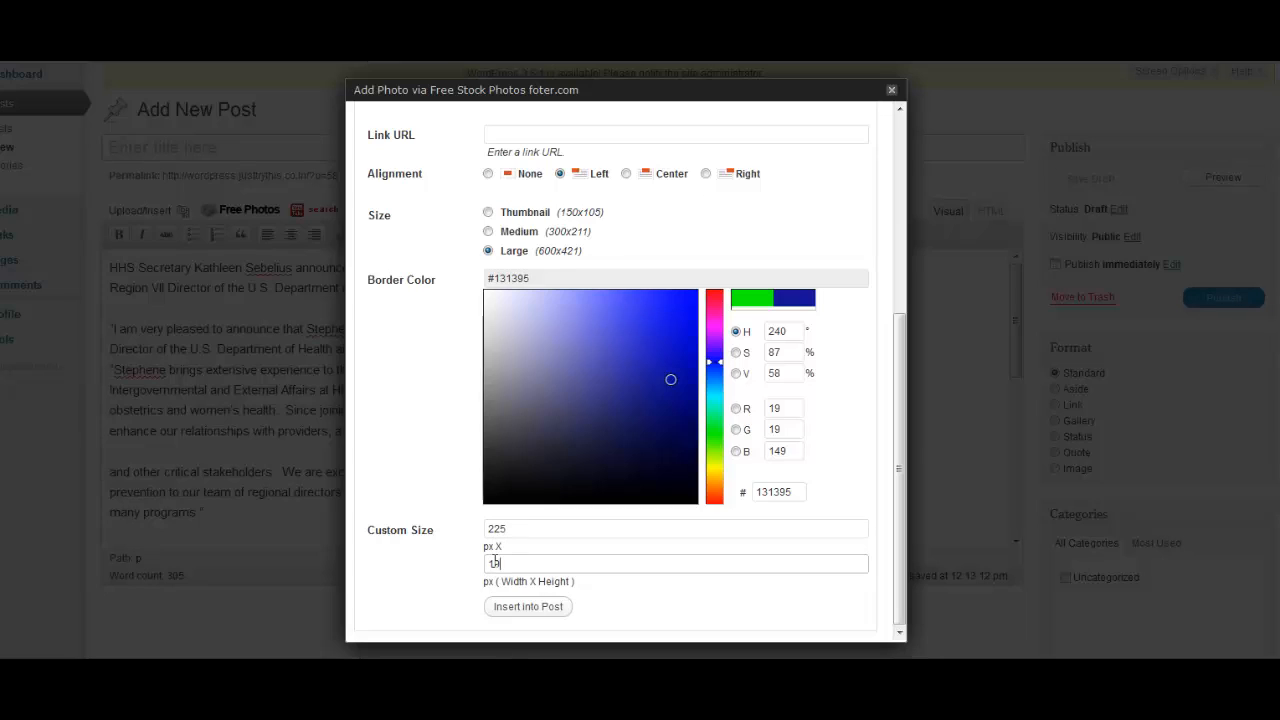
{"action": "type", "text": "190"}
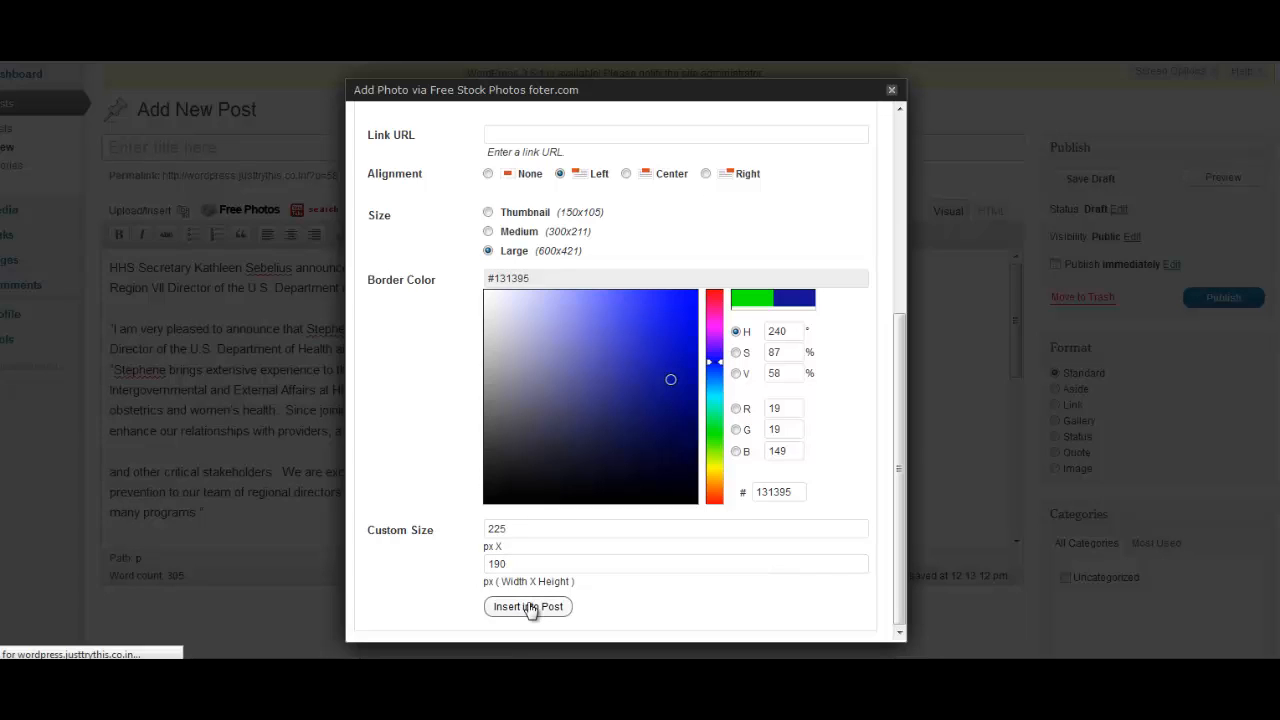
{"action": "mouse_move", "coordinate": [617, 595]}
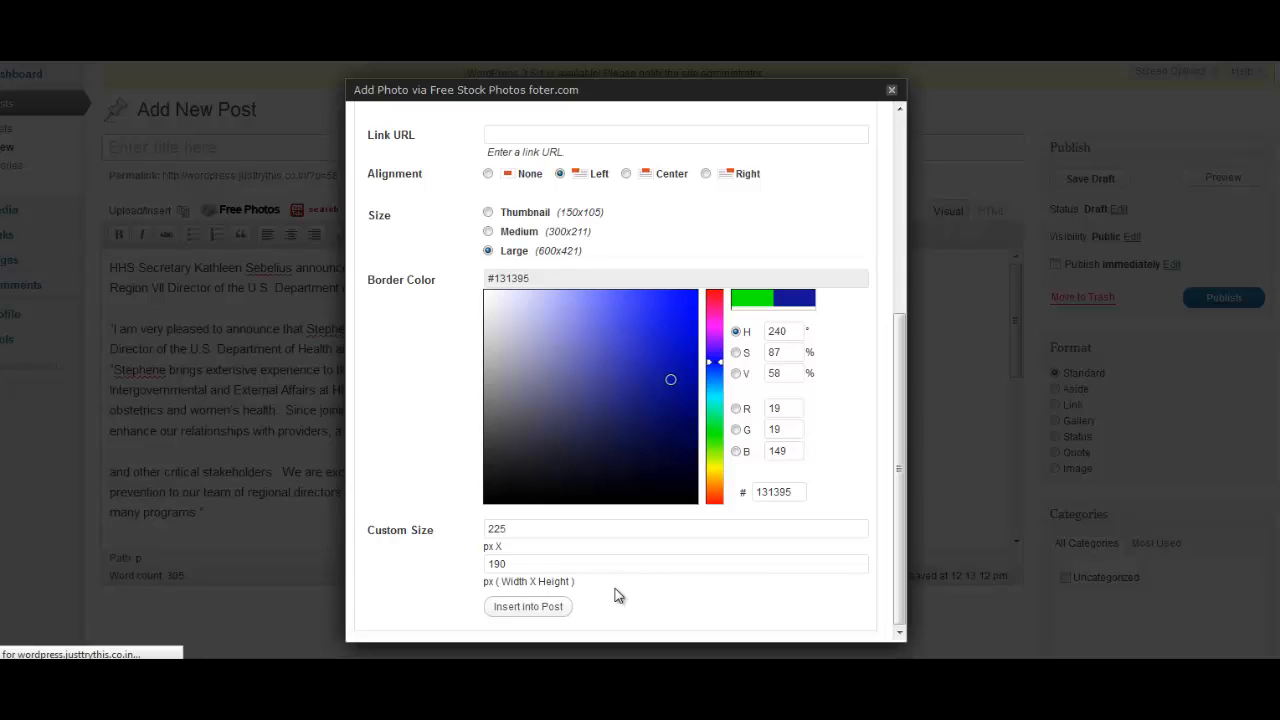
{"action": "mouse_move", "coordinate": [497, 413]}
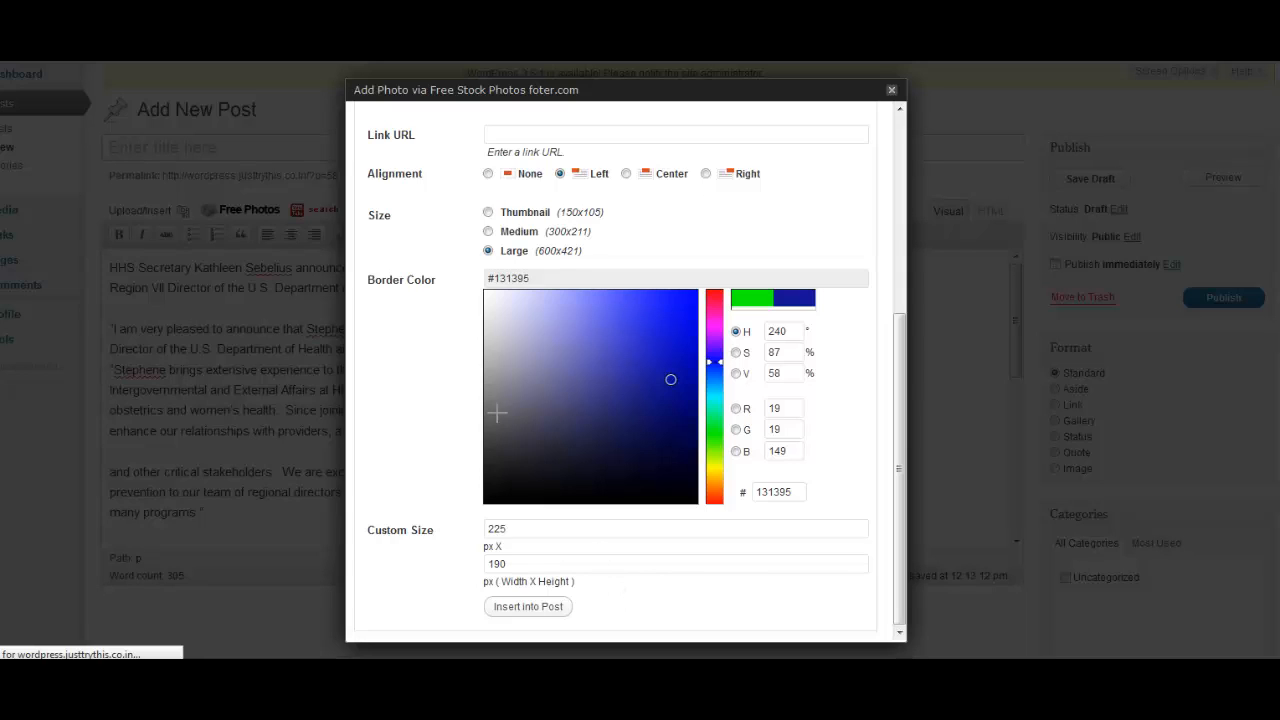
{"action": "mouse_move", "coordinate": [418, 138]}
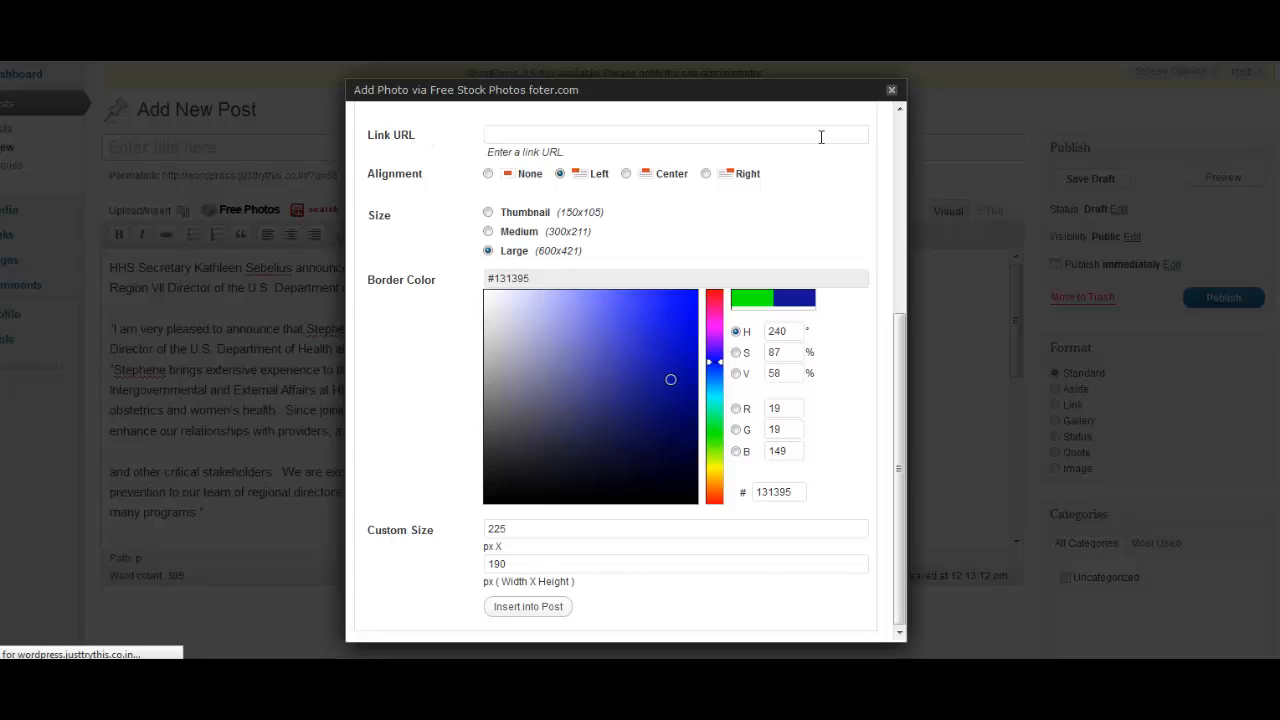
{"action": "mouse_move", "coordinate": [314, 373]}
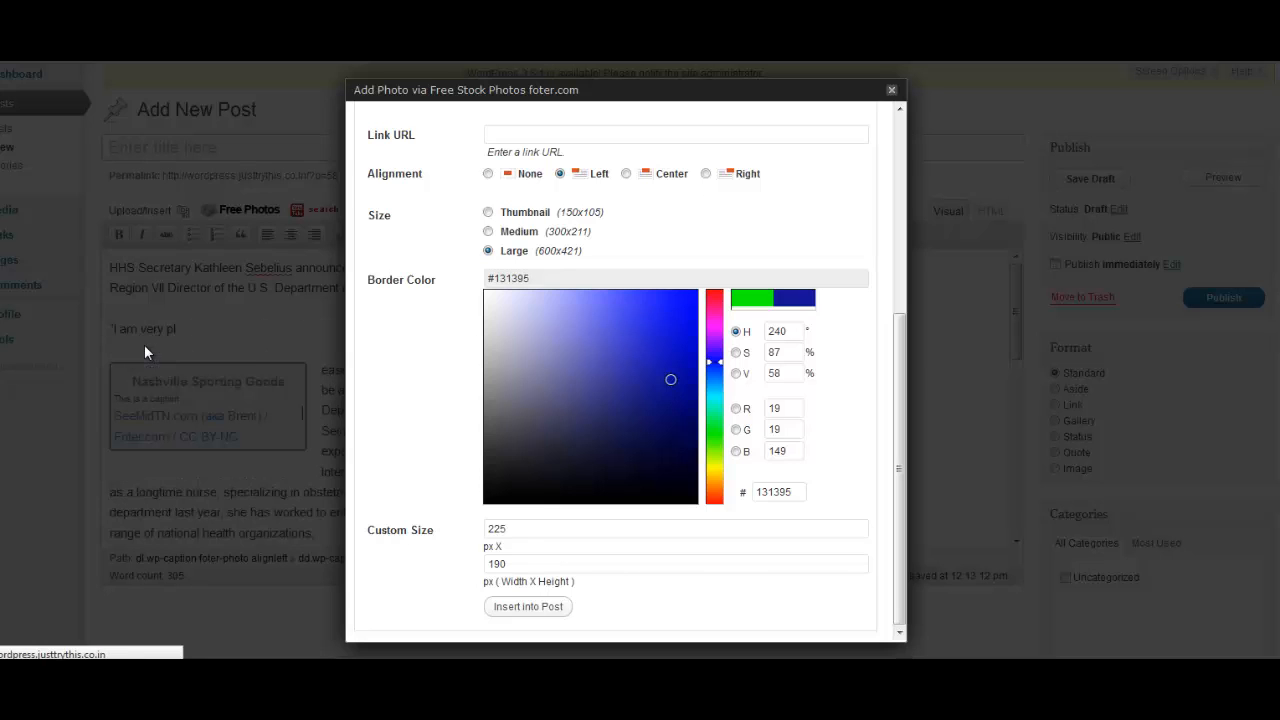
- Drag the inserted photo above the first paragraph and view the post's HTML source
{"action": "left_click", "coordinate": [528, 606]}
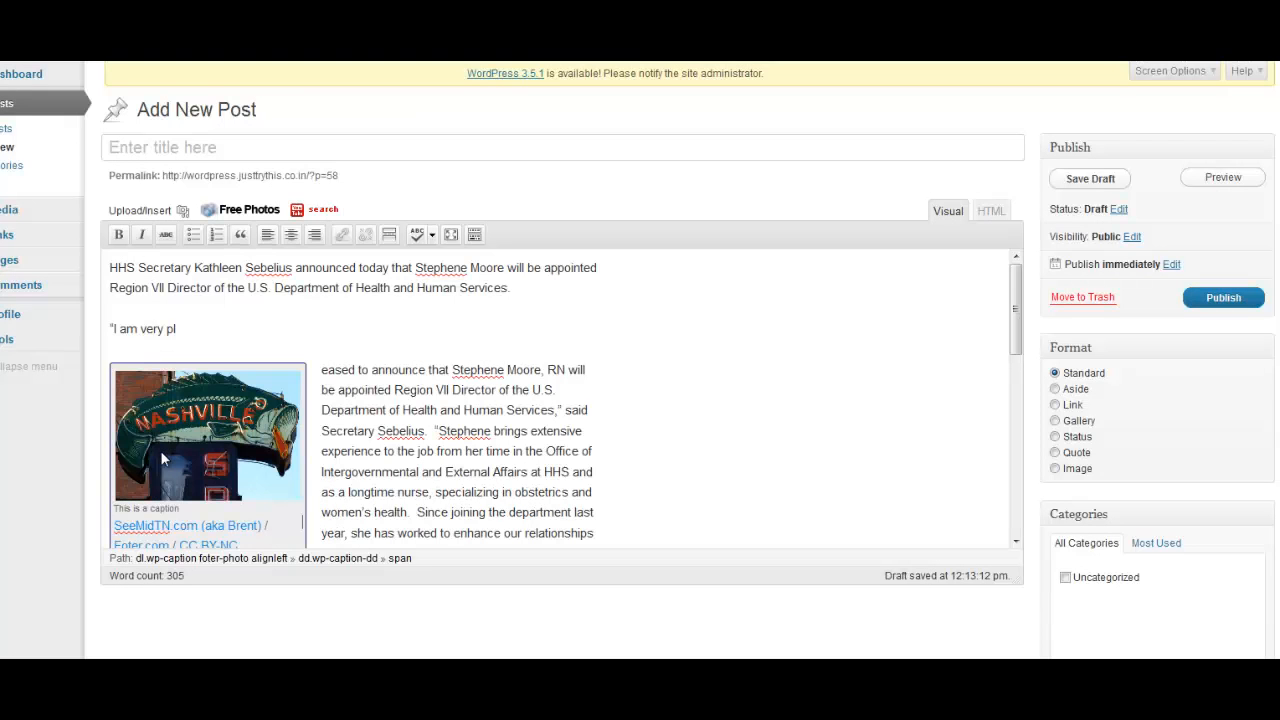
{"action": "scroll", "scroll_direction": "down", "scroll_amount": 3}
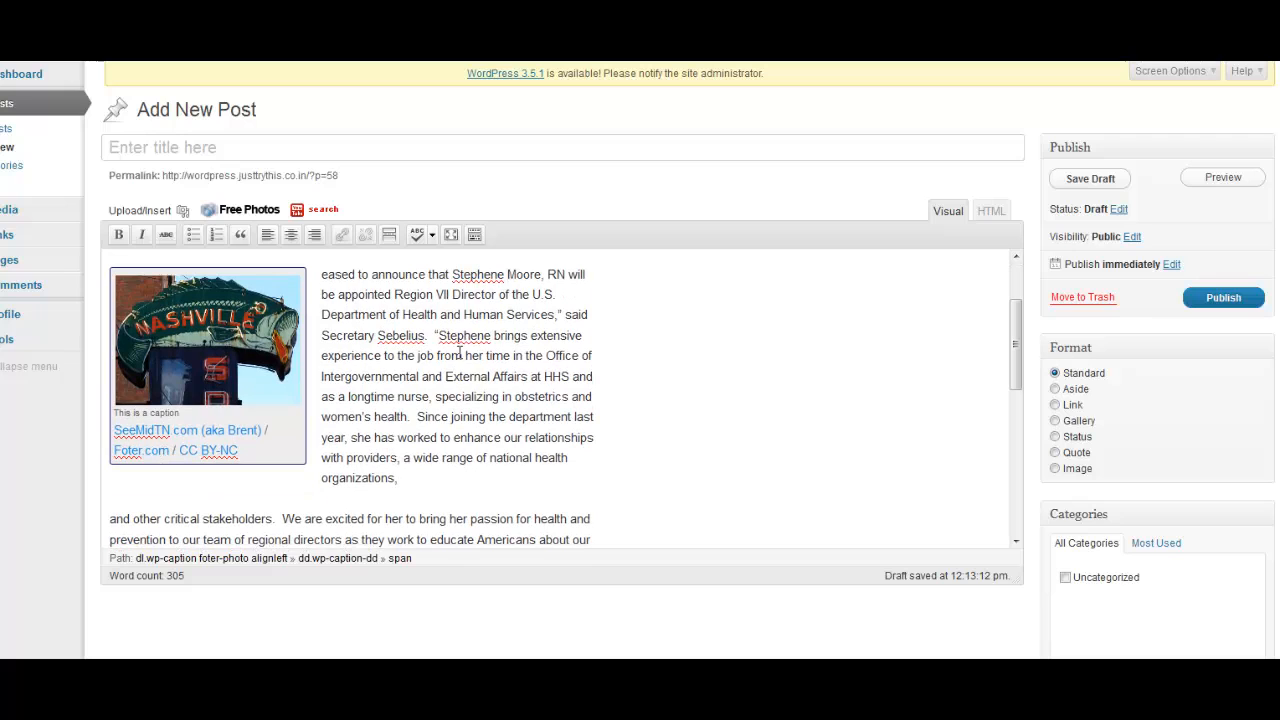
{"action": "mouse_move", "coordinate": [460, 314]}
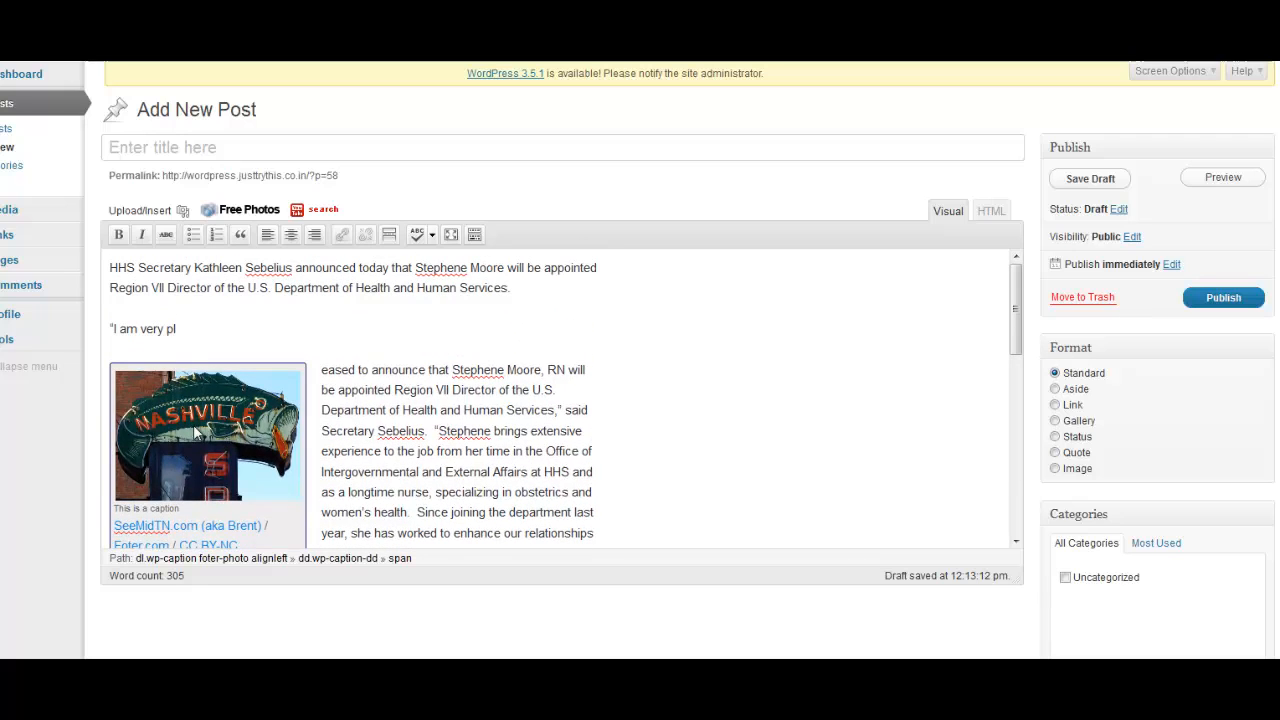
{"action": "left_click_drag", "start_coordinate": [207, 435], "coordinate": [108, 305]}
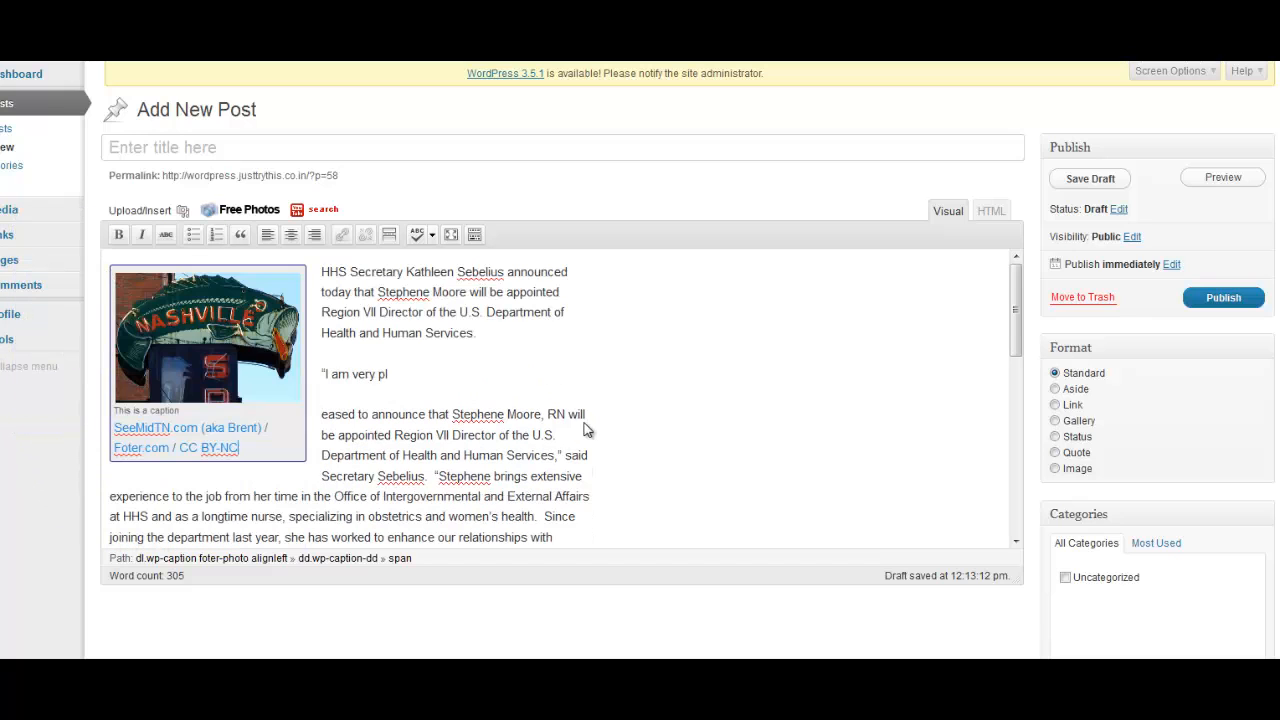
{"action": "mouse_move", "coordinate": [302, 278]}
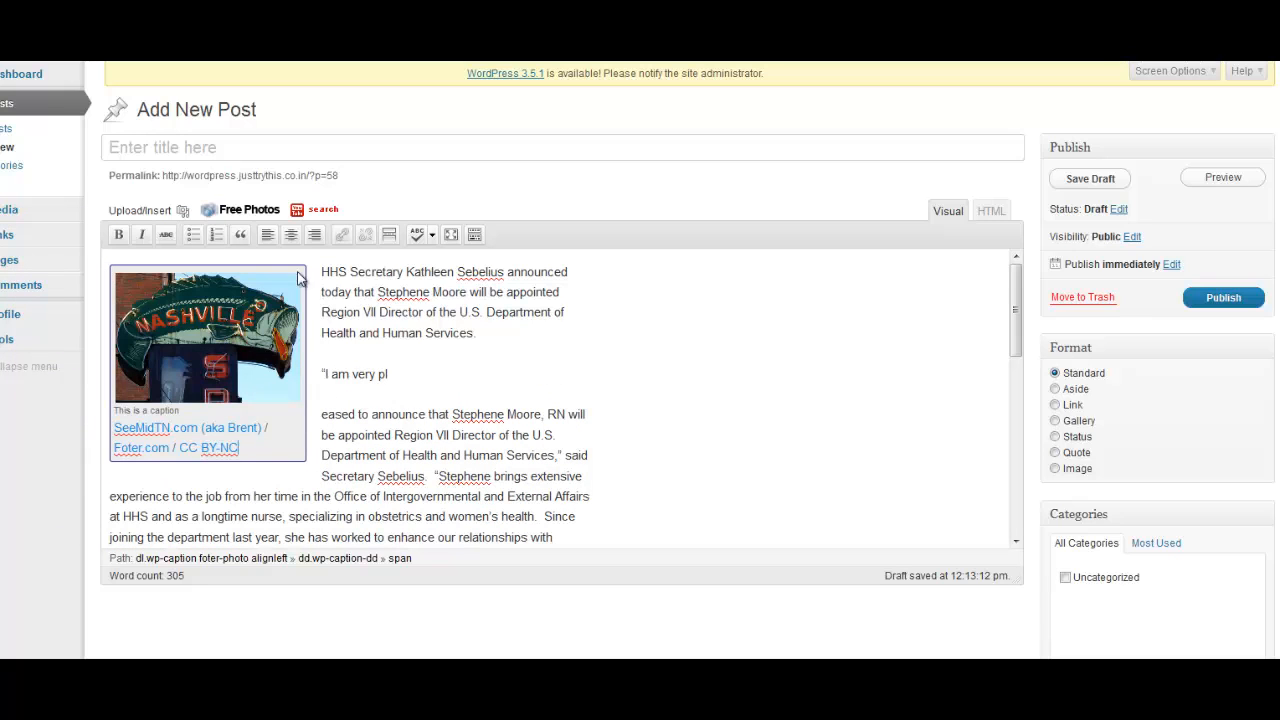
{"action": "left_click", "coordinate": [990, 210]}
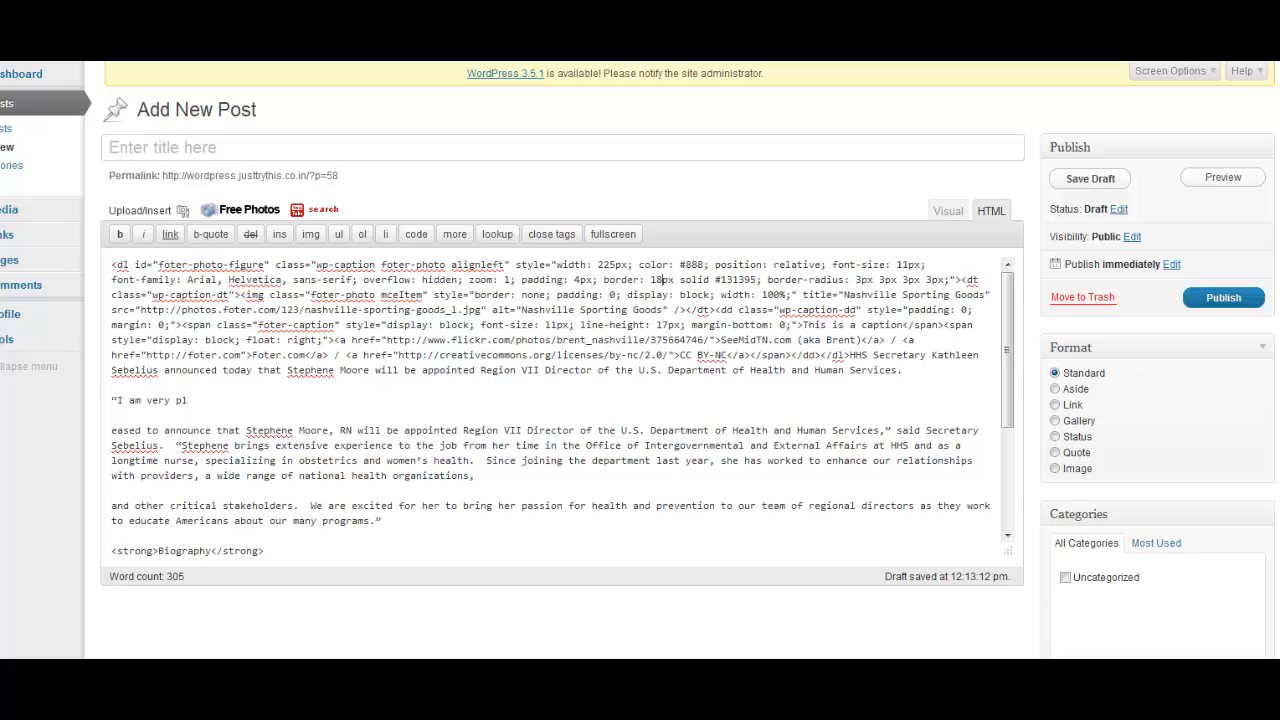
- Switch between Visual and HTML views to check the 10 px border and rejoined quote
{"action": "left_click", "coordinate": [947, 211]}
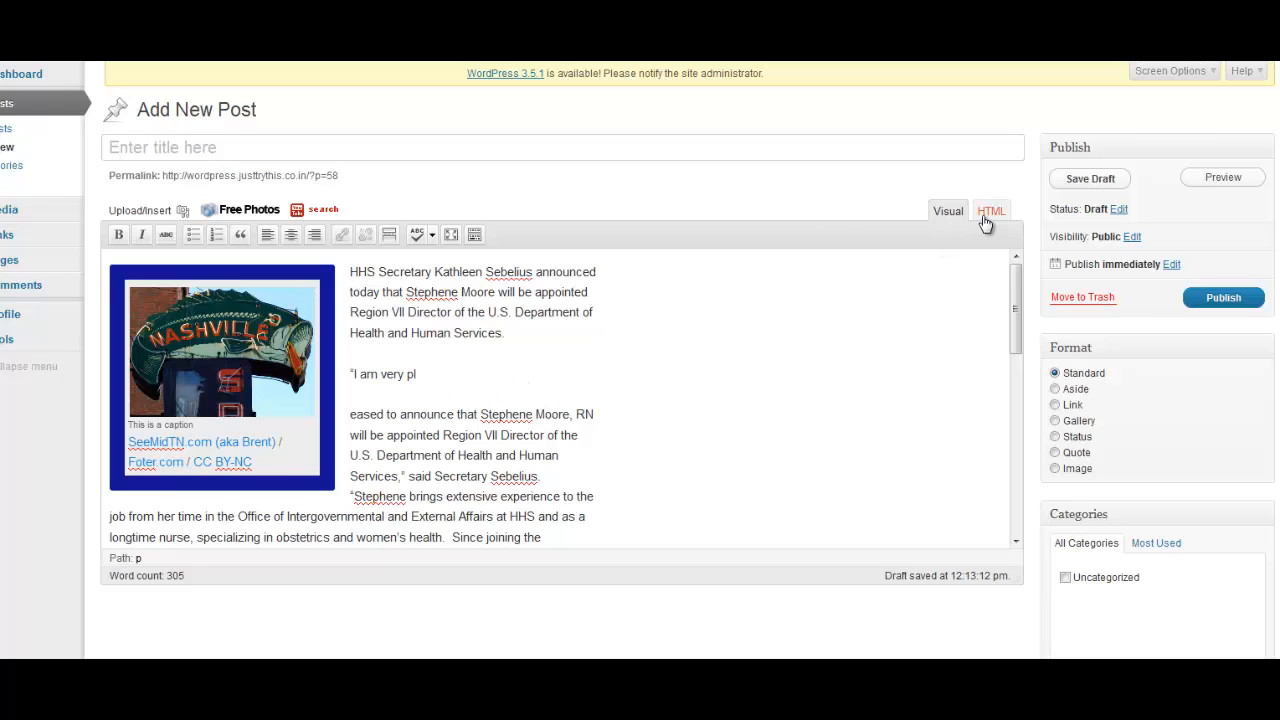
{"action": "left_click", "coordinate": [991, 211]}
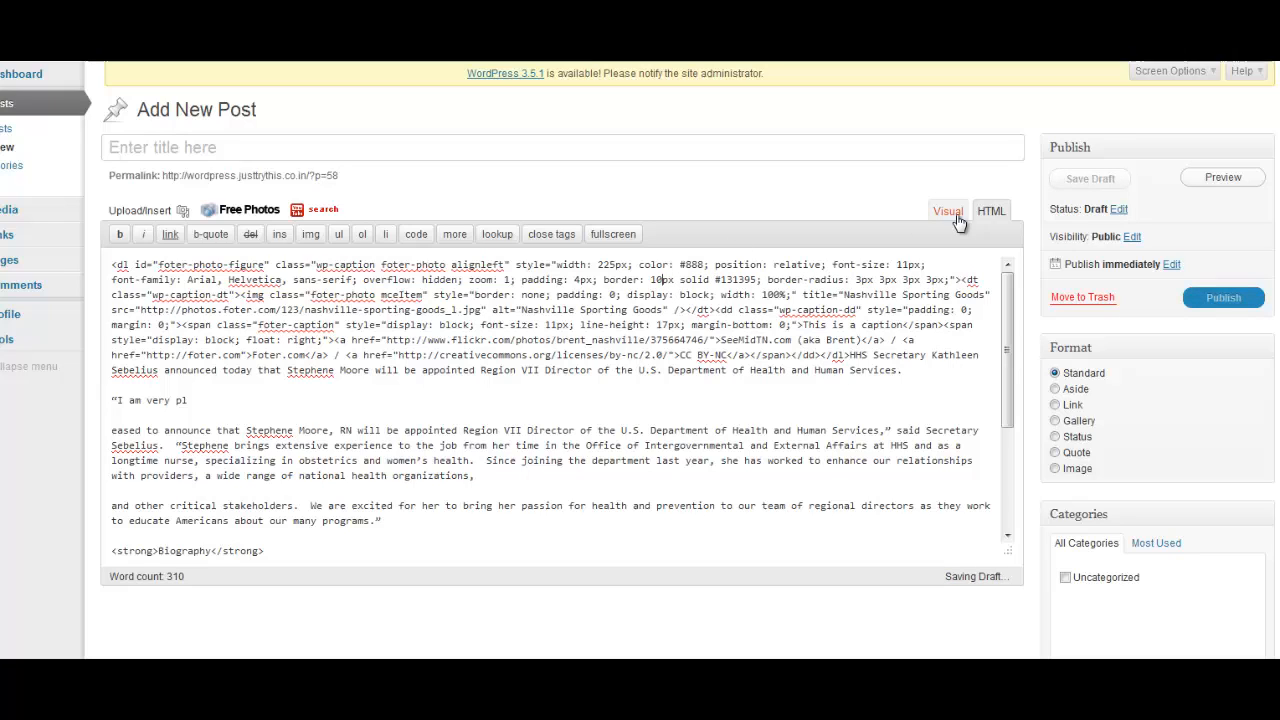
{"action": "left_click", "coordinate": [947, 211]}
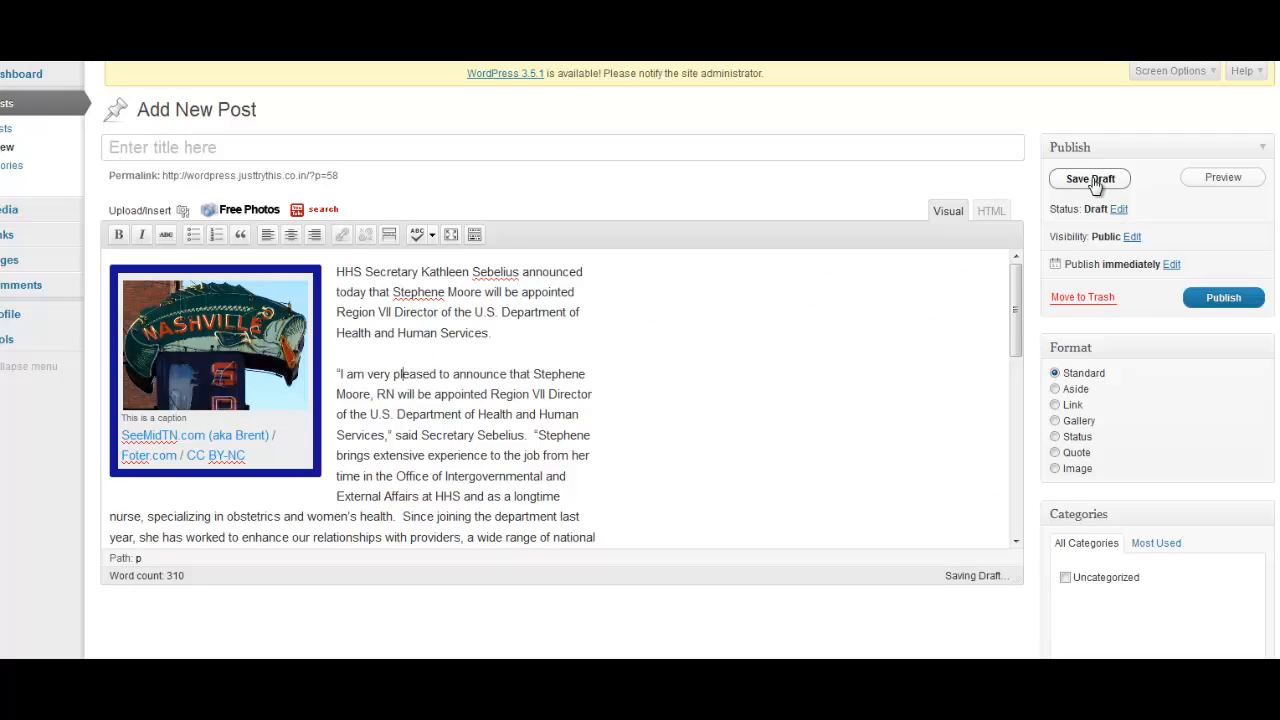
- Save the post as a draft until the draft-updated confirmation appears
{"action": "left_click", "coordinate": [1089, 178]}
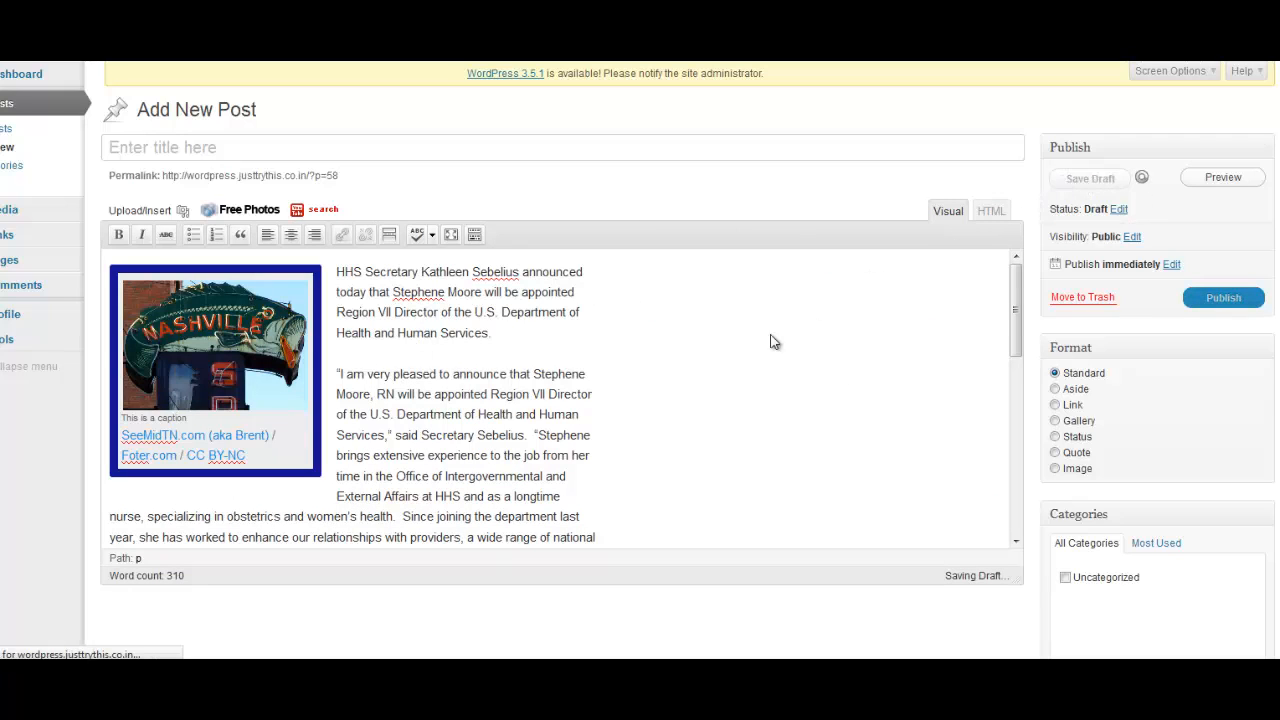
{"action": "mouse_move", "coordinate": [765, 360]}
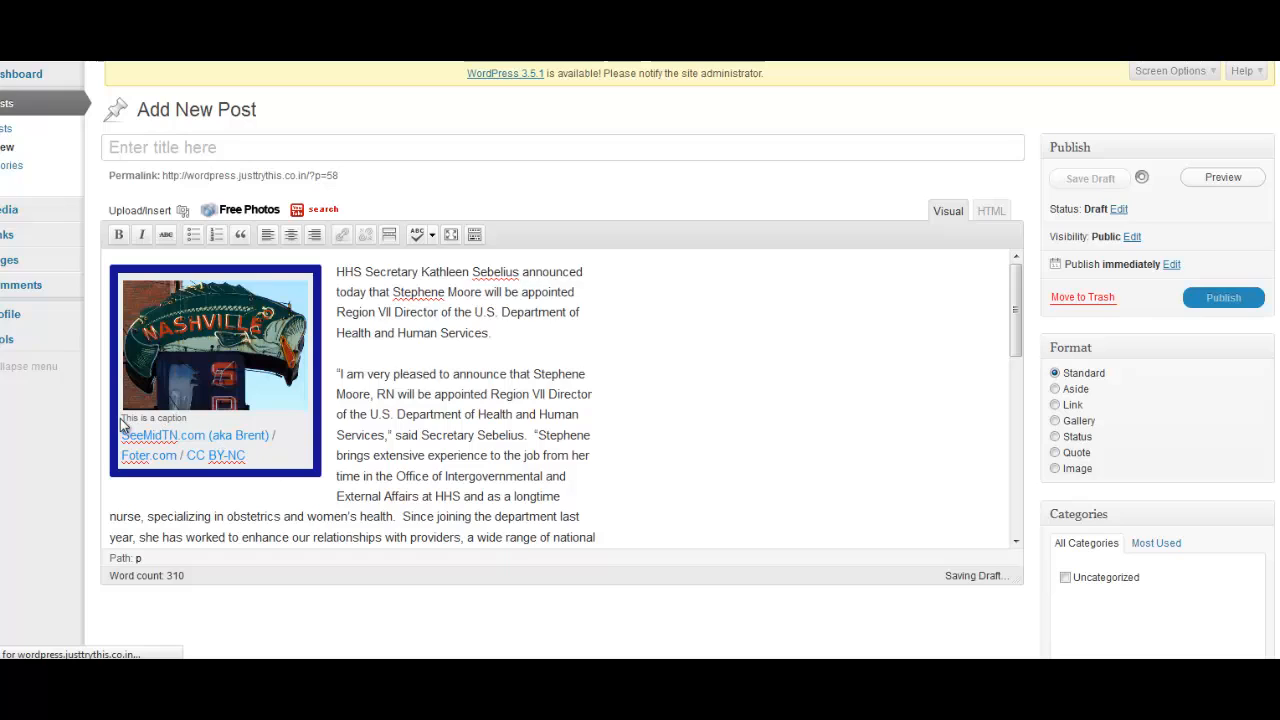
{"action": "left_click", "coordinate": [1089, 178]}
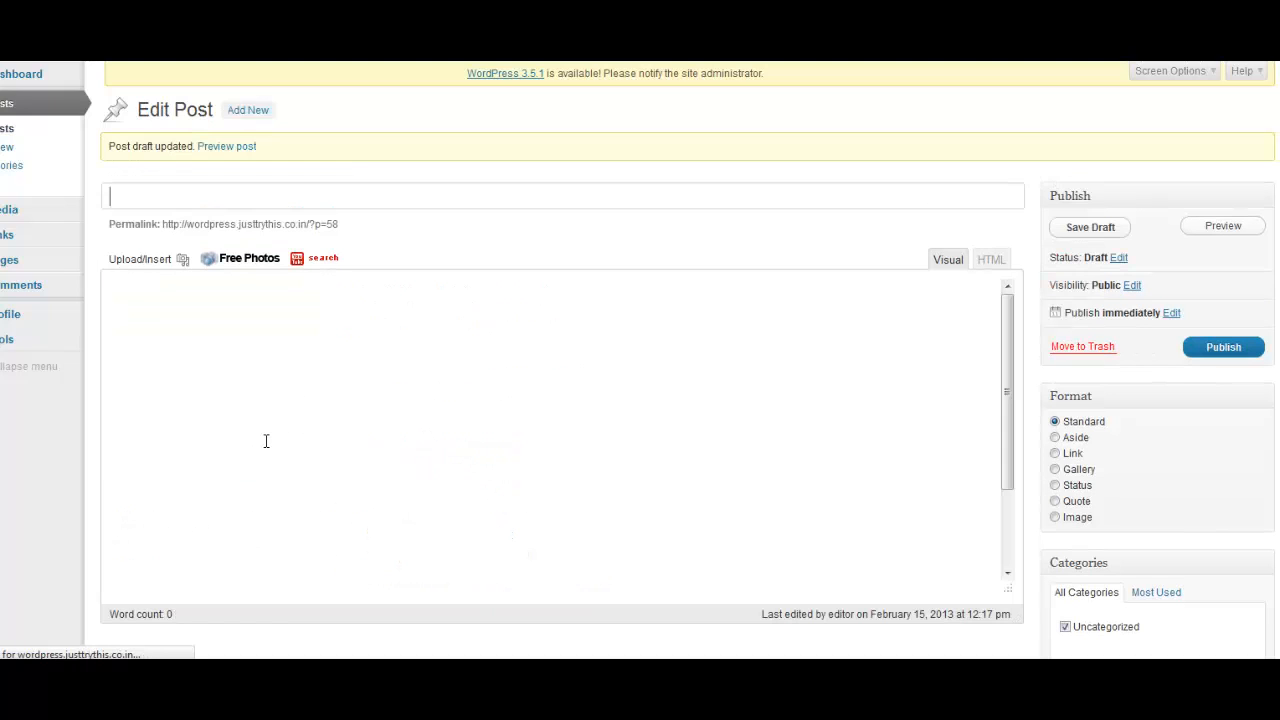
{"action": "mouse_move", "coordinate": [1203, 361]}
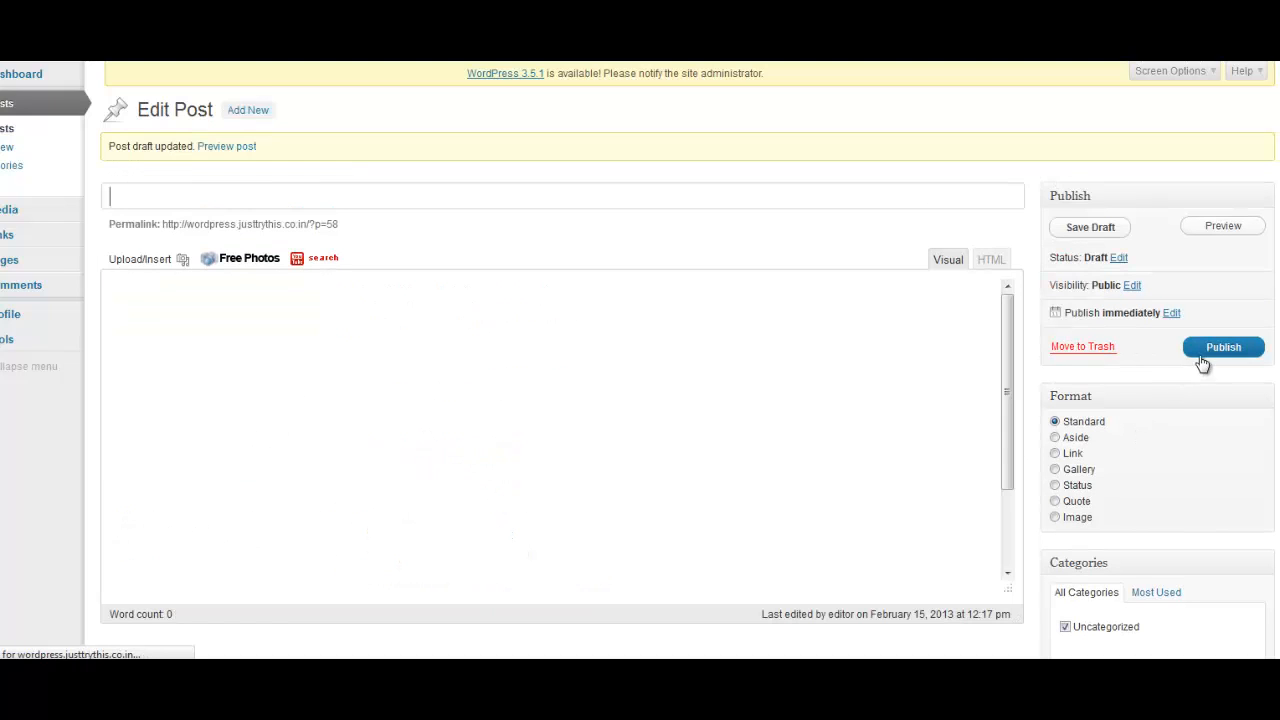
{"action": "mouse_move", "coordinate": [377, 335]}
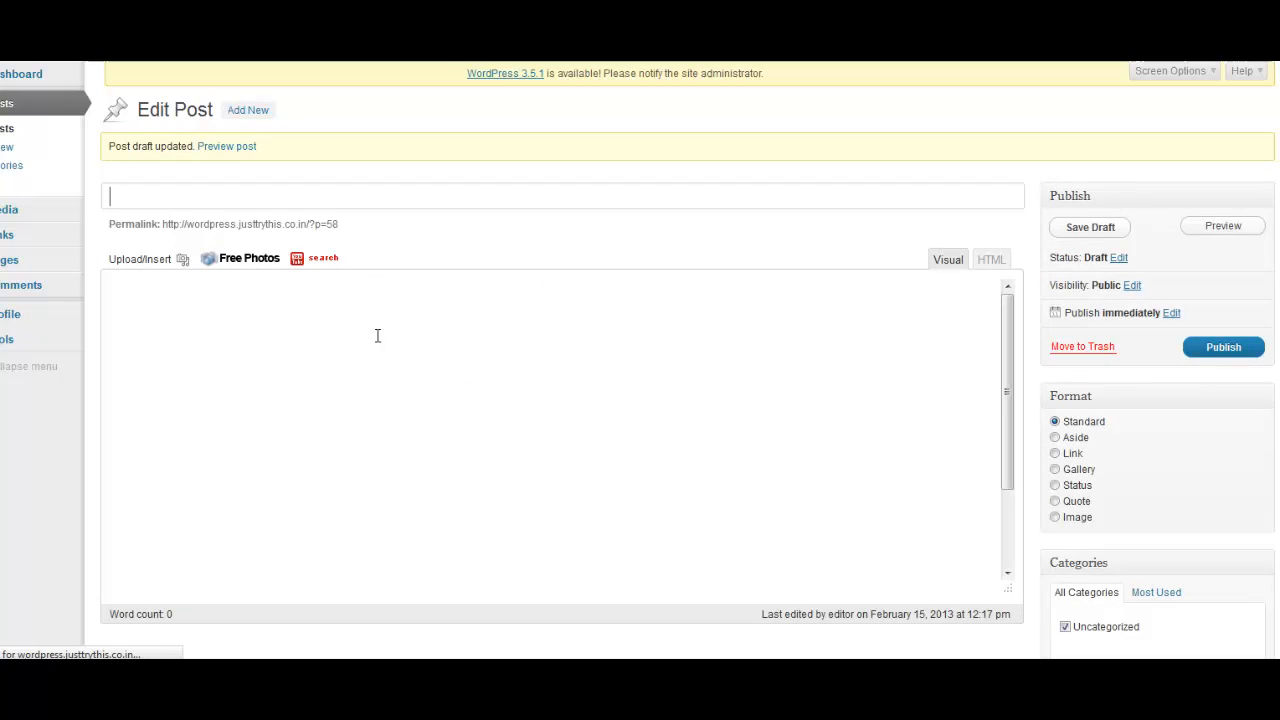
{"action": "left_click", "coordinate": [1089, 227]}
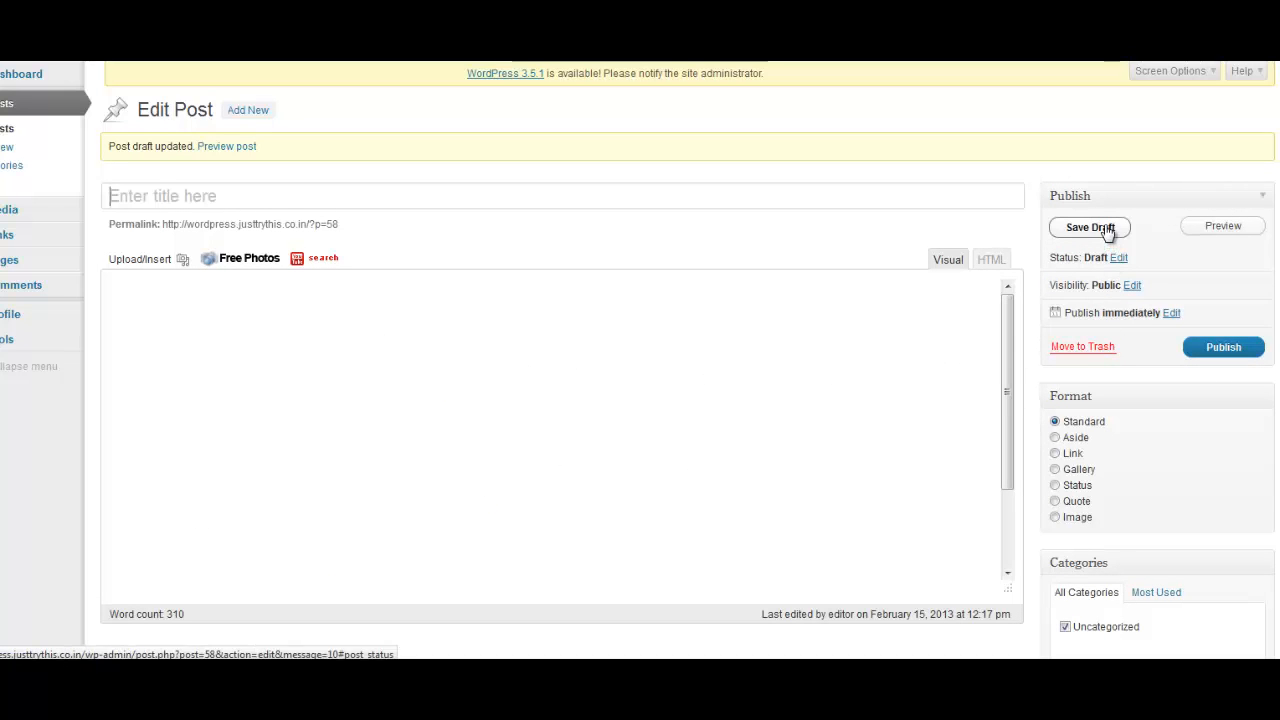